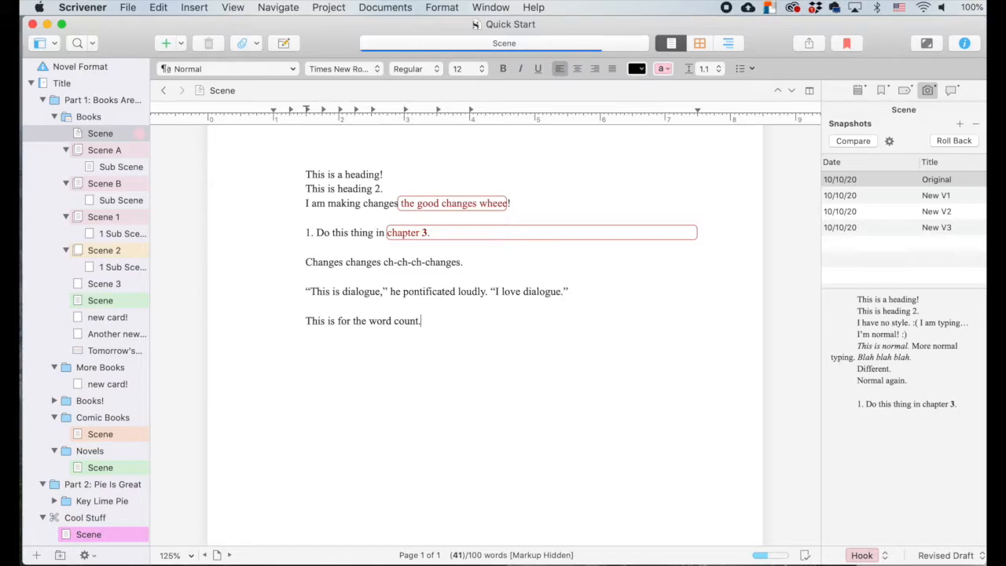
- Bring up Scrivener's Preferences and show the Corrections (auto-correction) pane
left_click(82, 7)
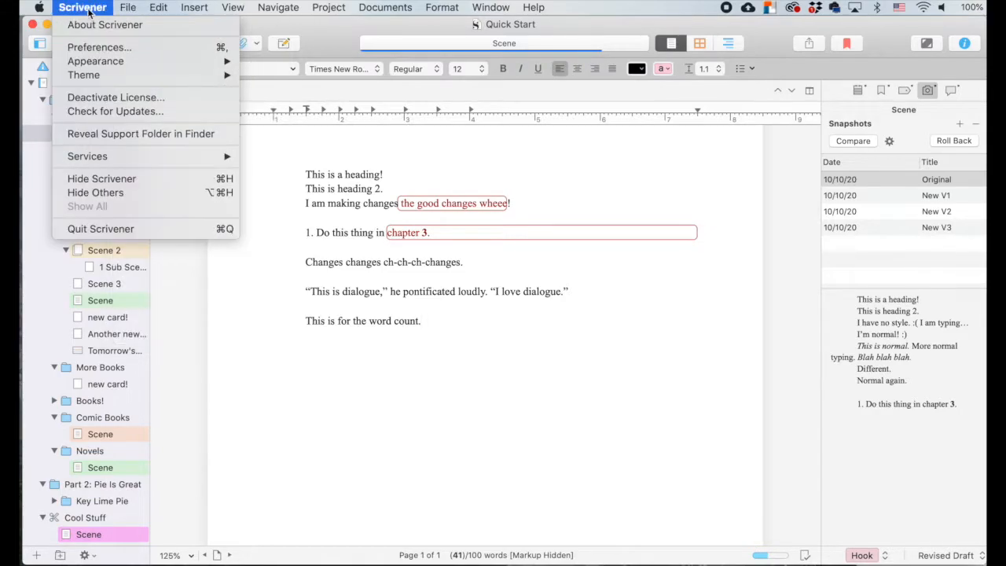
mouse_move(99, 47)
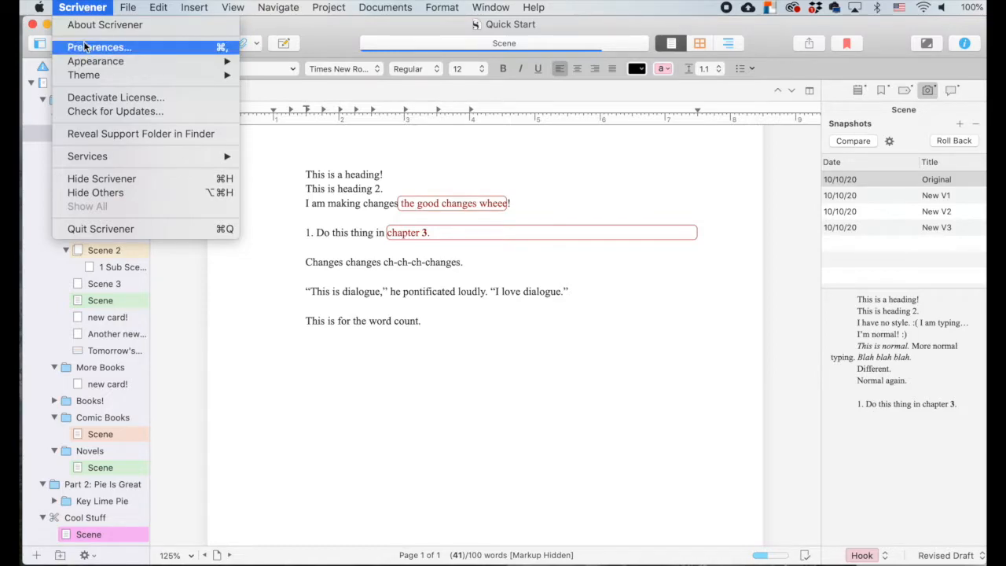
left_click(101, 47)
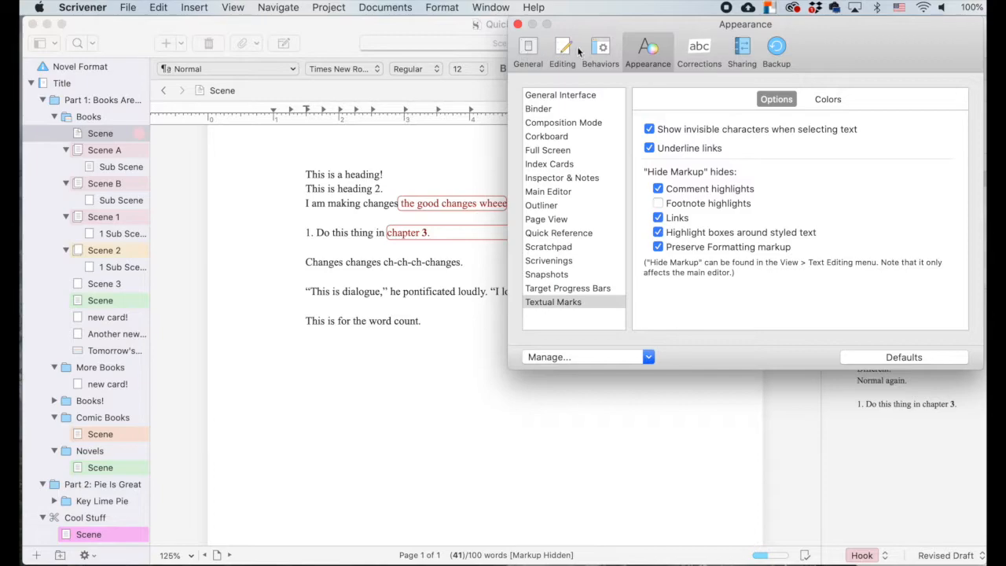
left_click(698, 51)
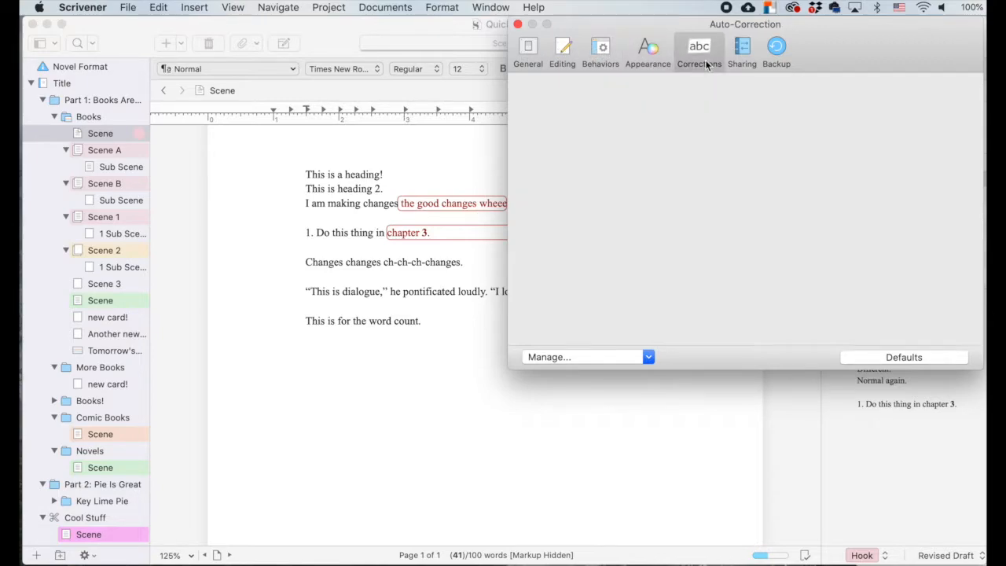
left_click(697, 50)
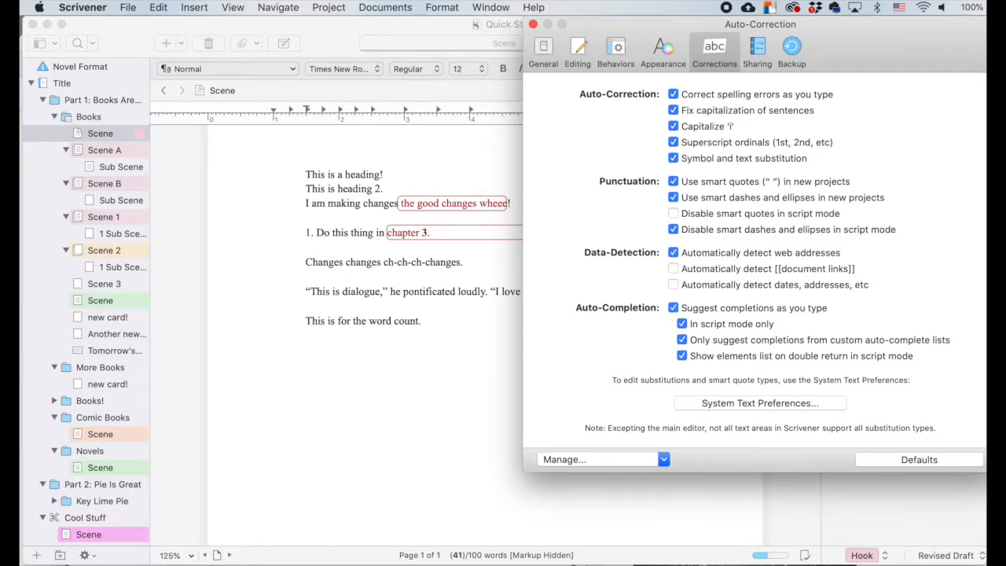
mouse_move(741, 352)
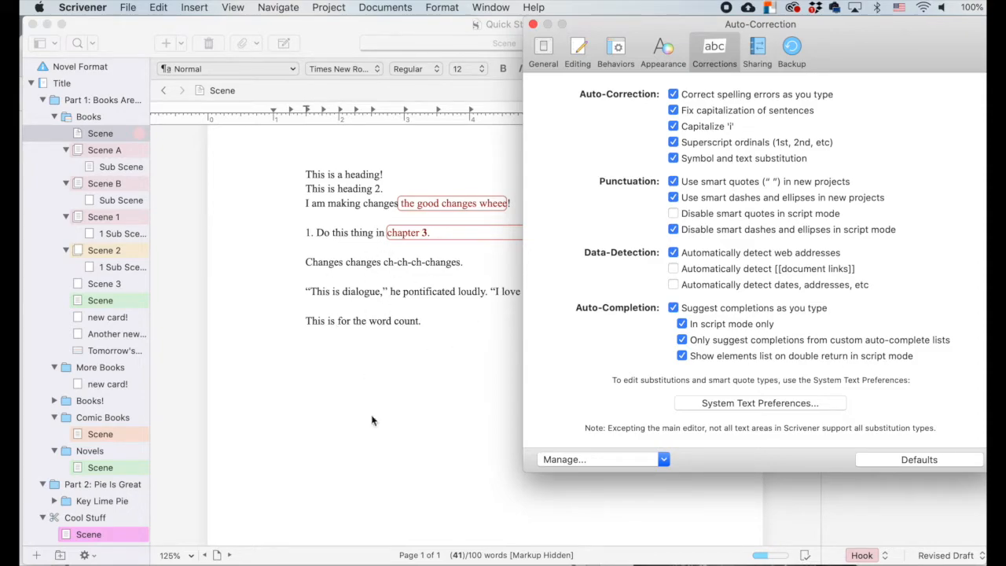
mouse_move(385, 217)
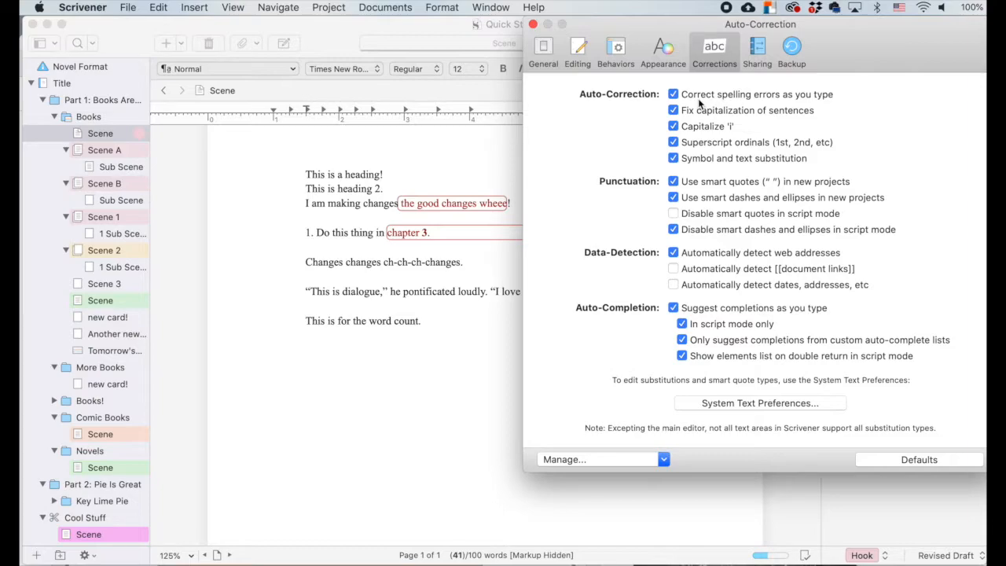
mouse_move(780, 107)
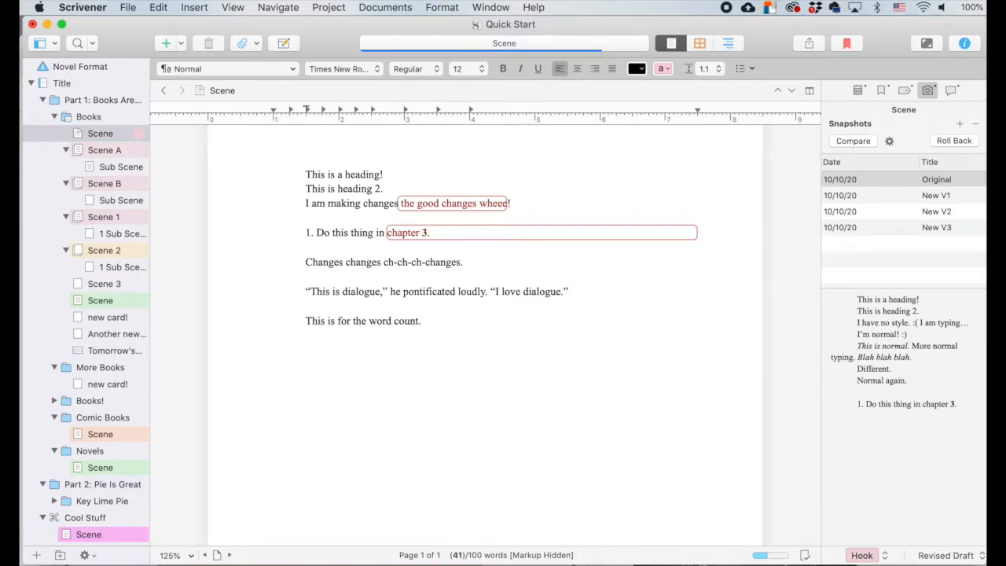
- Add test lines The, The I i and 1st below the word-count sentence in the scene
left_click(305, 348)
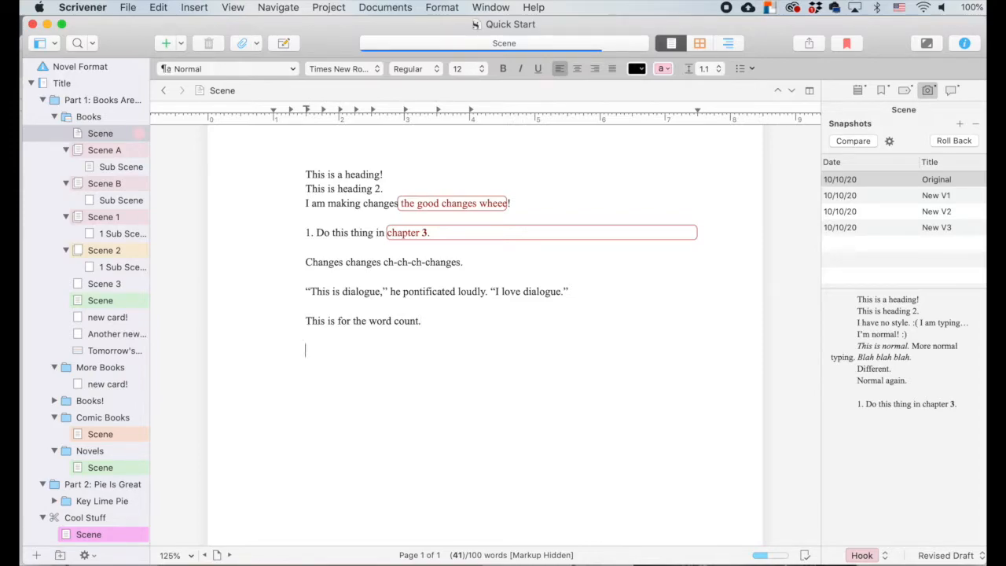
type("The")
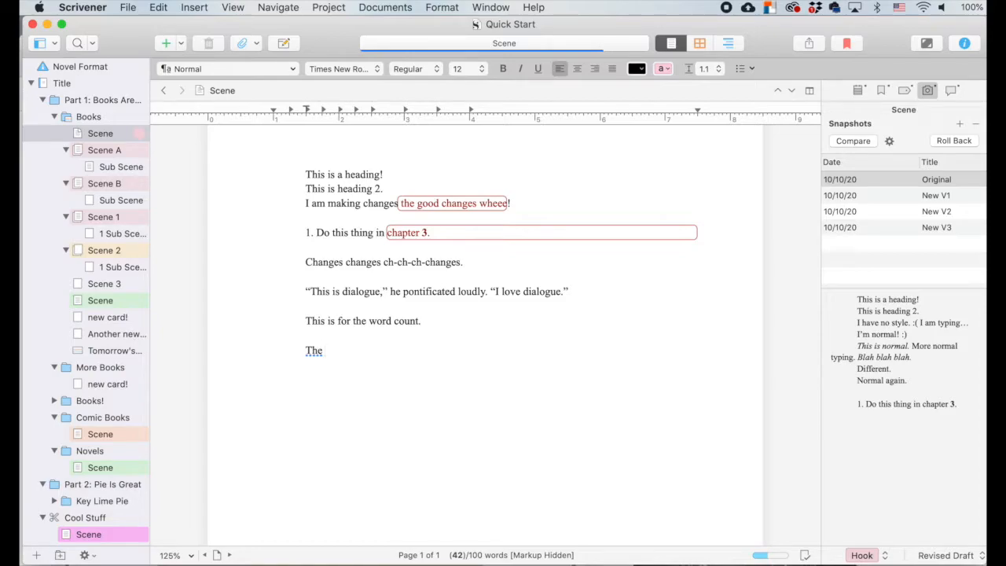
left_click(324, 348)
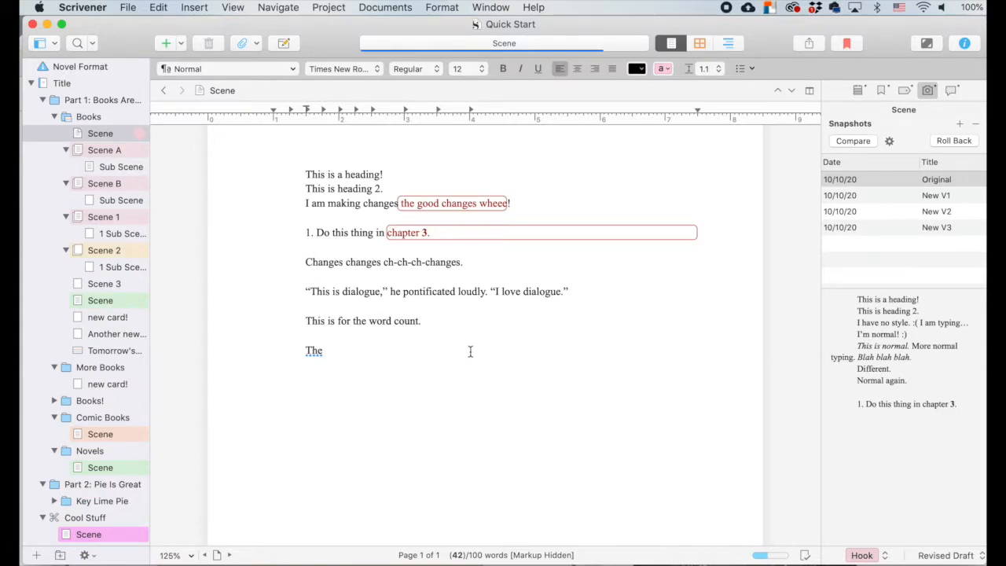
mouse_move(465, 352)
type("The i")
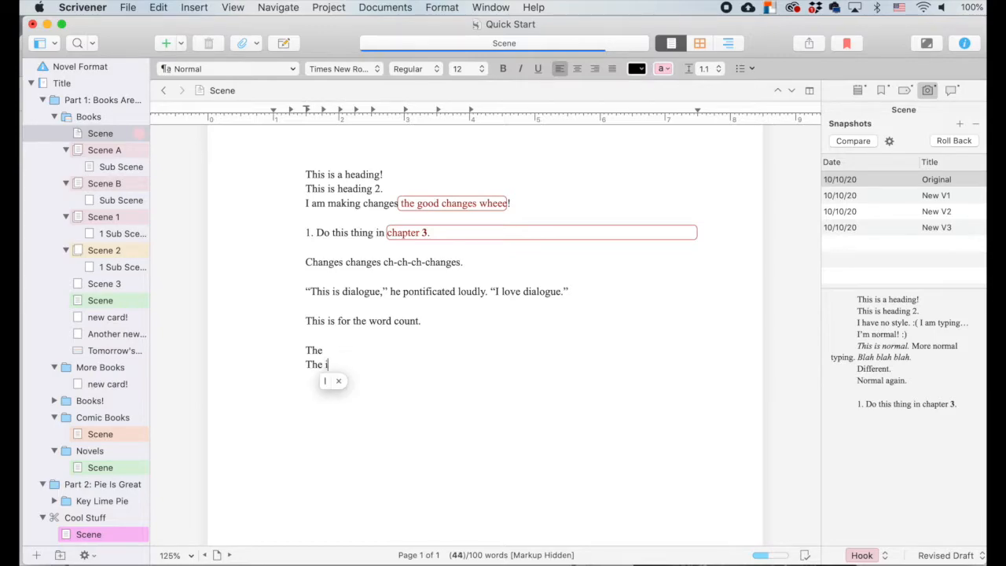
type("I")
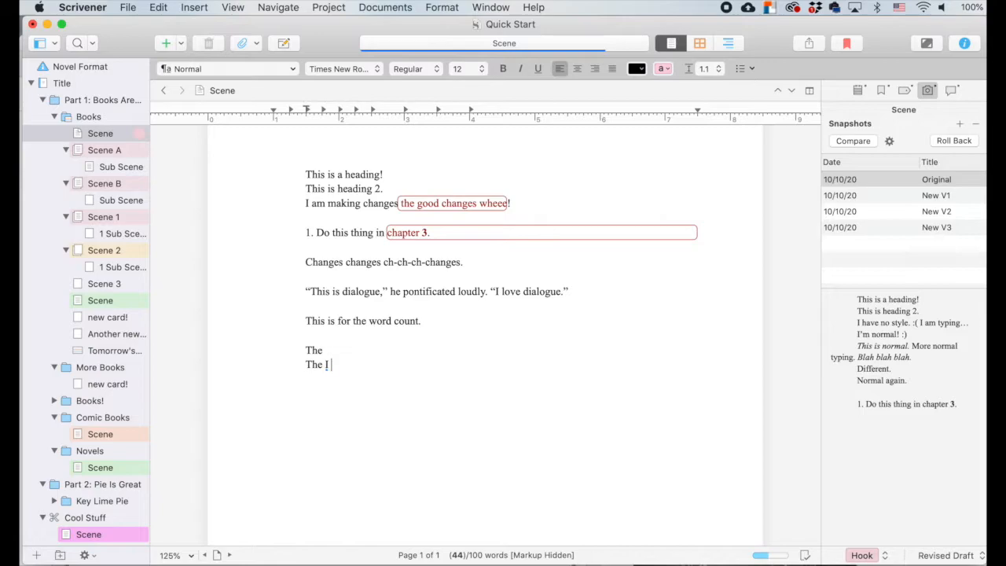
type("i")
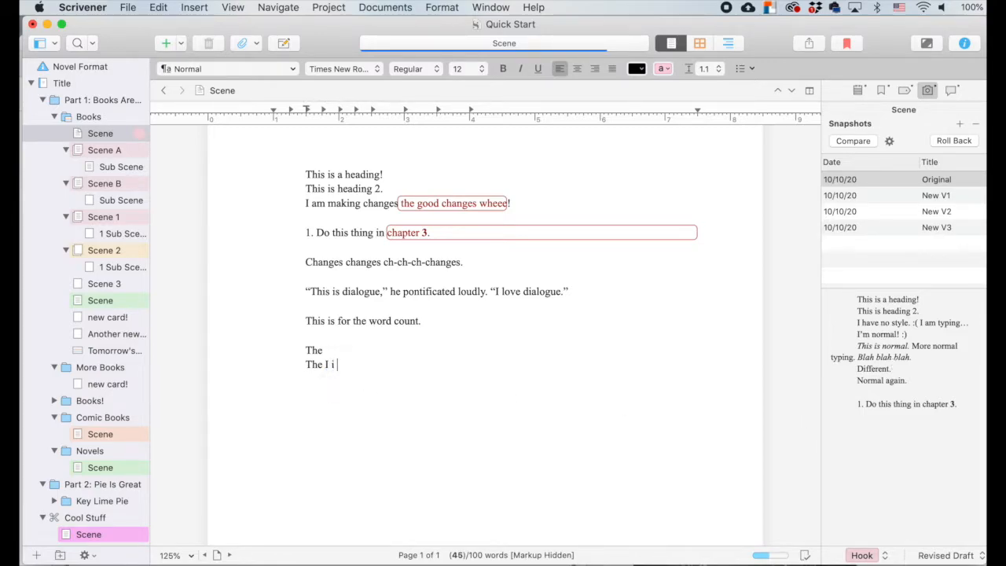
left_click(714, 47)
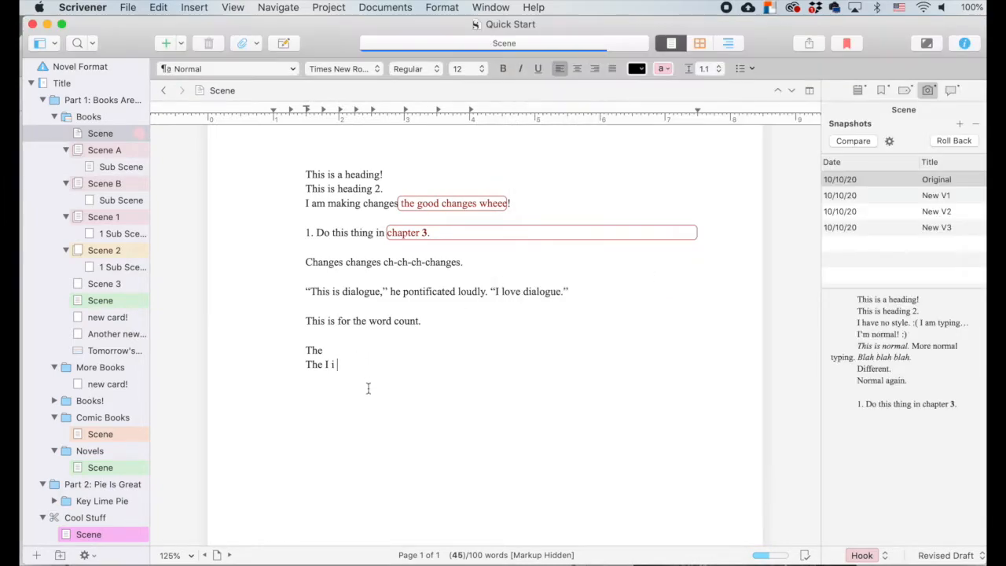
type("1st")
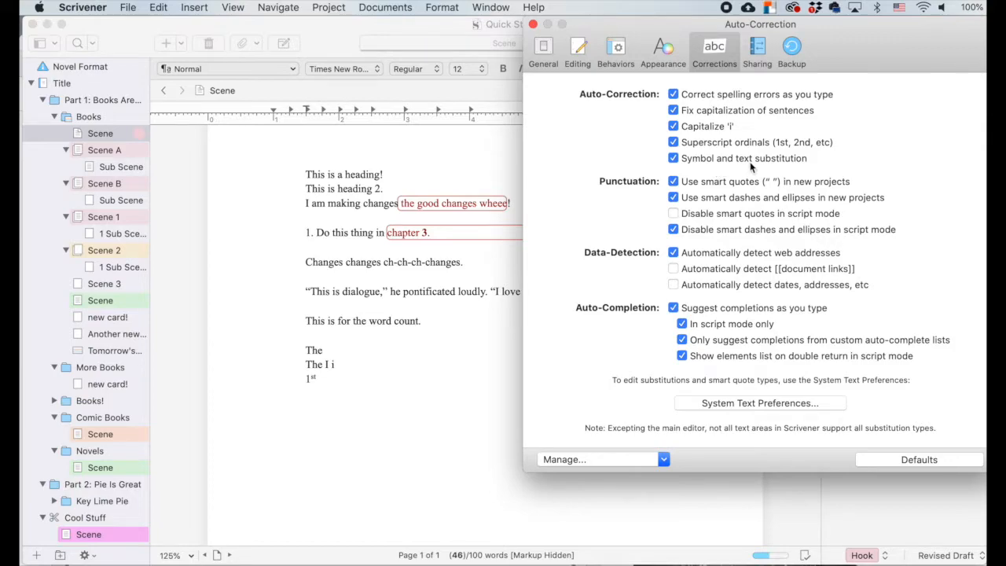
mouse_move(751, 166)
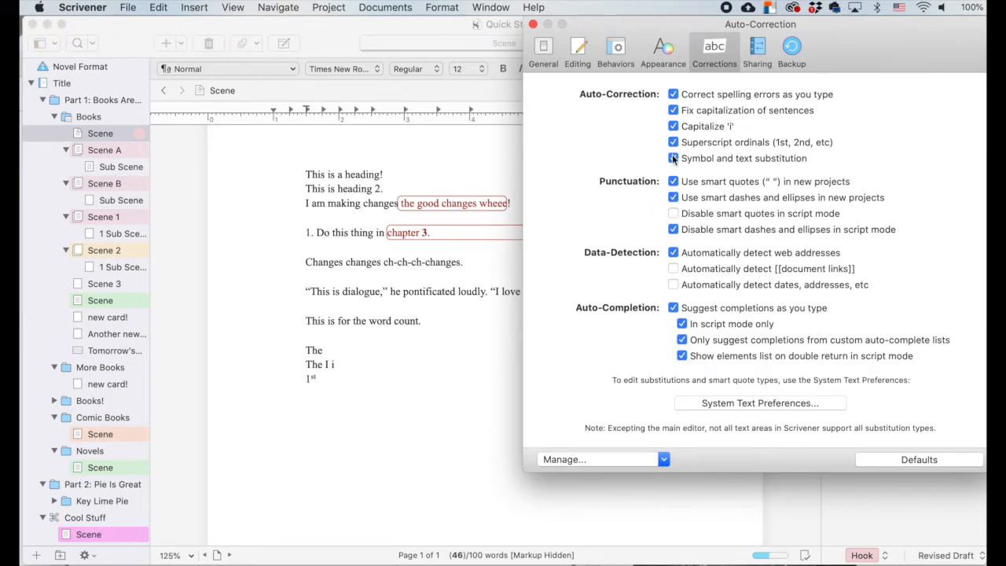
- Turn on Symbol and text substitution in the Corrections pane
left_click(672, 157)
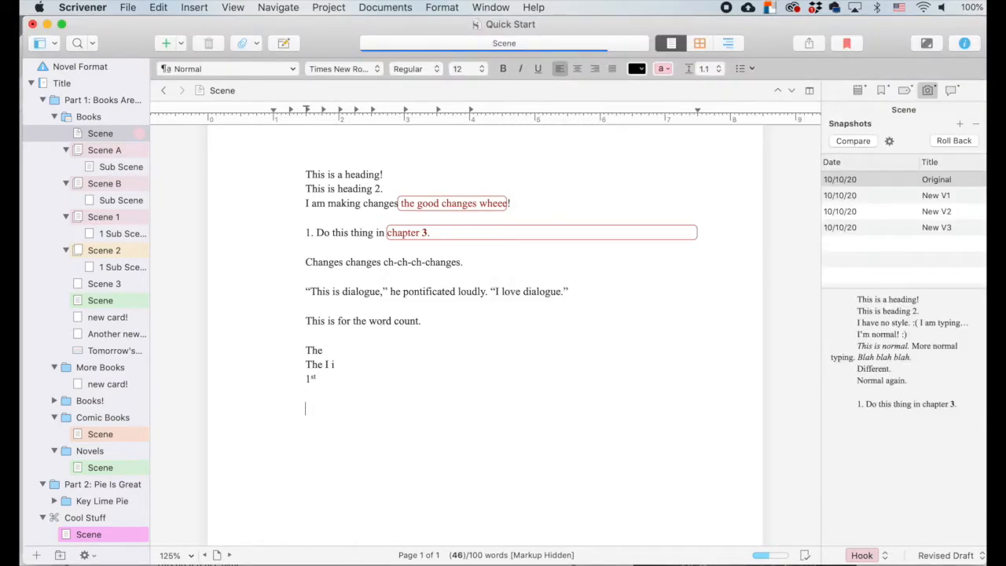
- Add a 54" line, undoing the smart quote once and retyping the double quote
type("54")
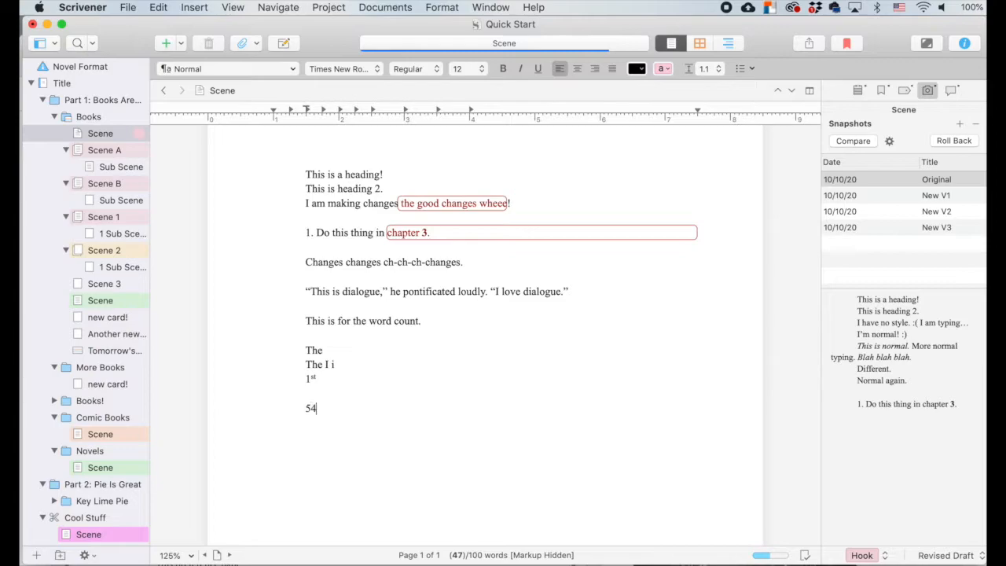
type("\"")
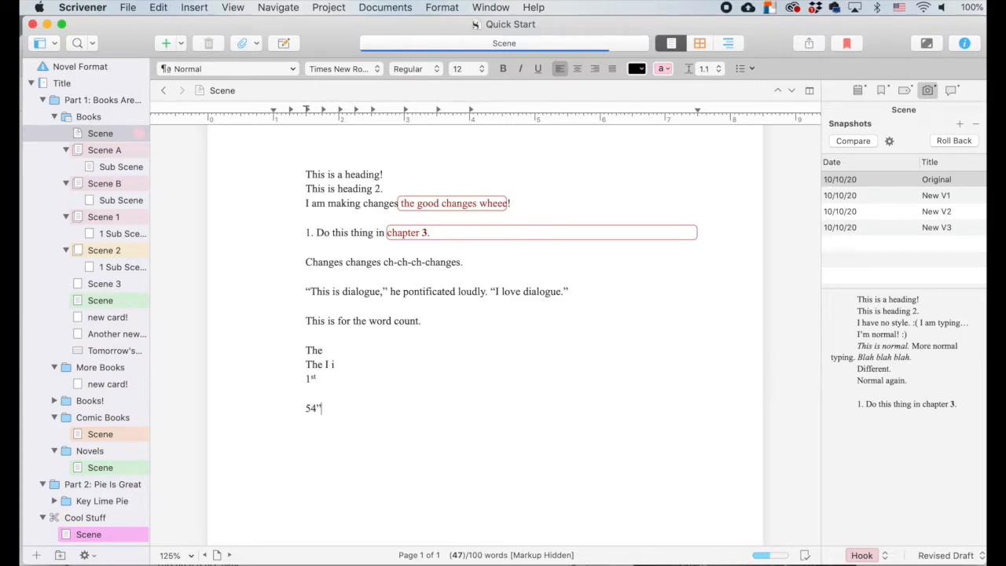
key("backspace")
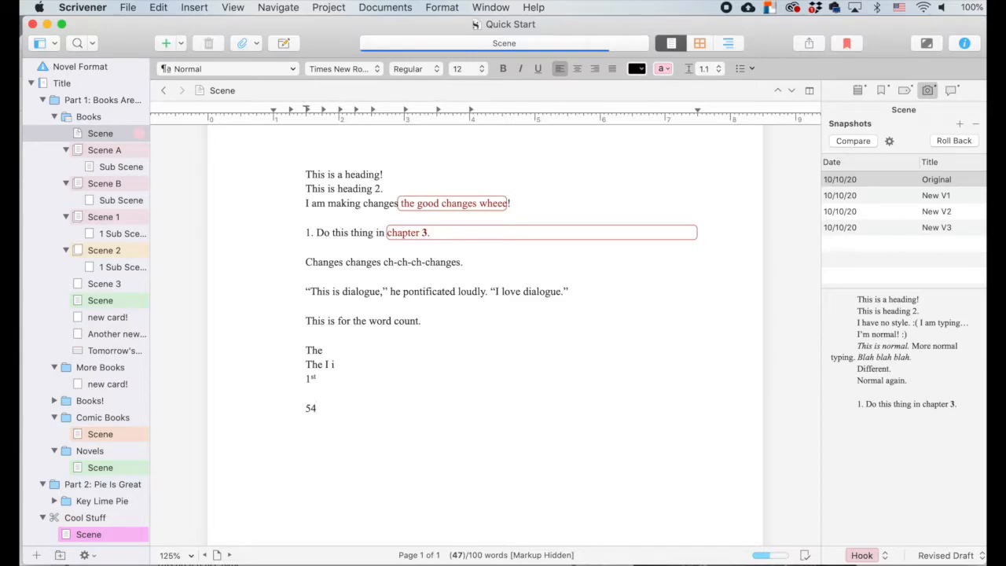
type("\"")
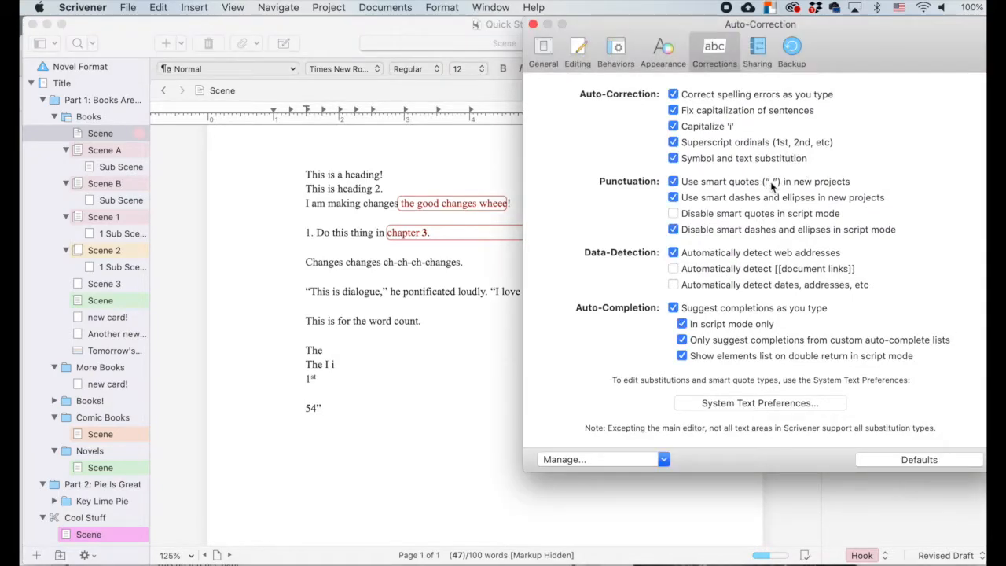
mouse_move(770, 186)
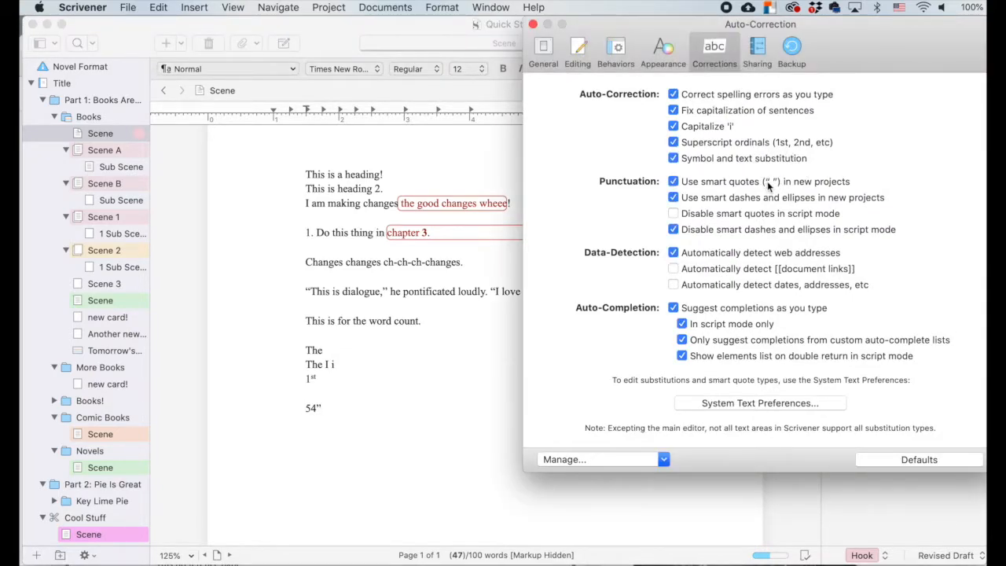
mouse_move(322, 417)
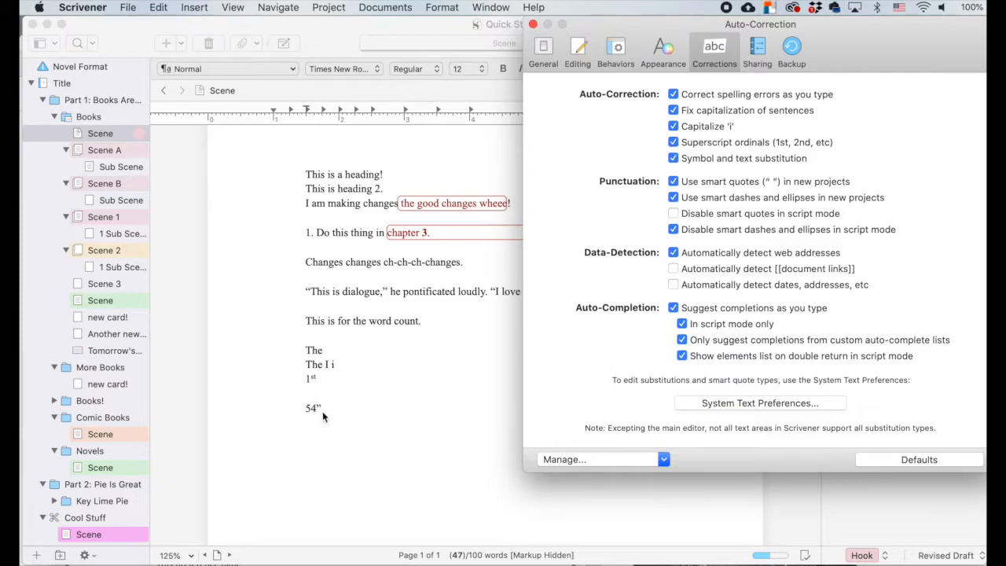
mouse_move(313, 426)
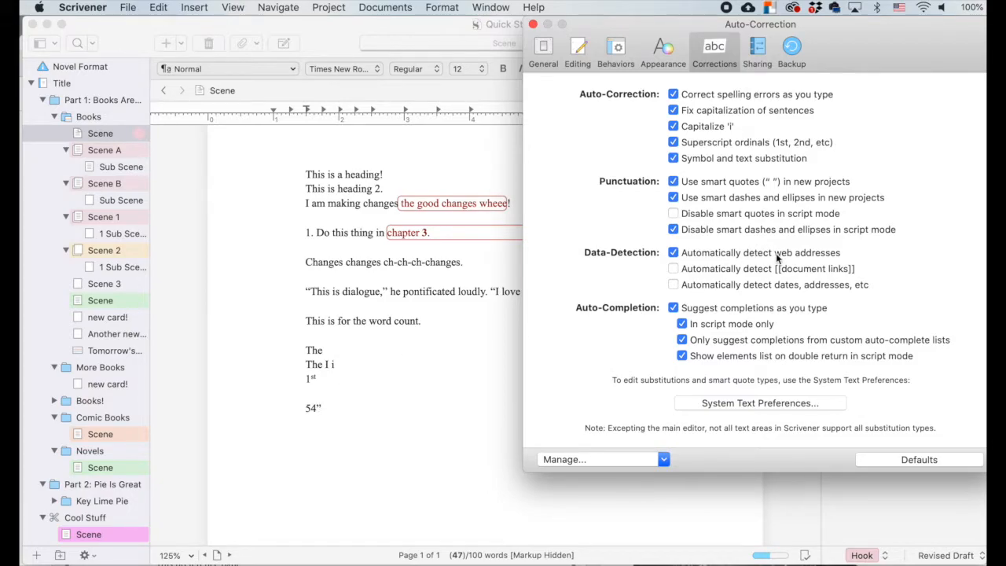
mouse_move(839, 245)
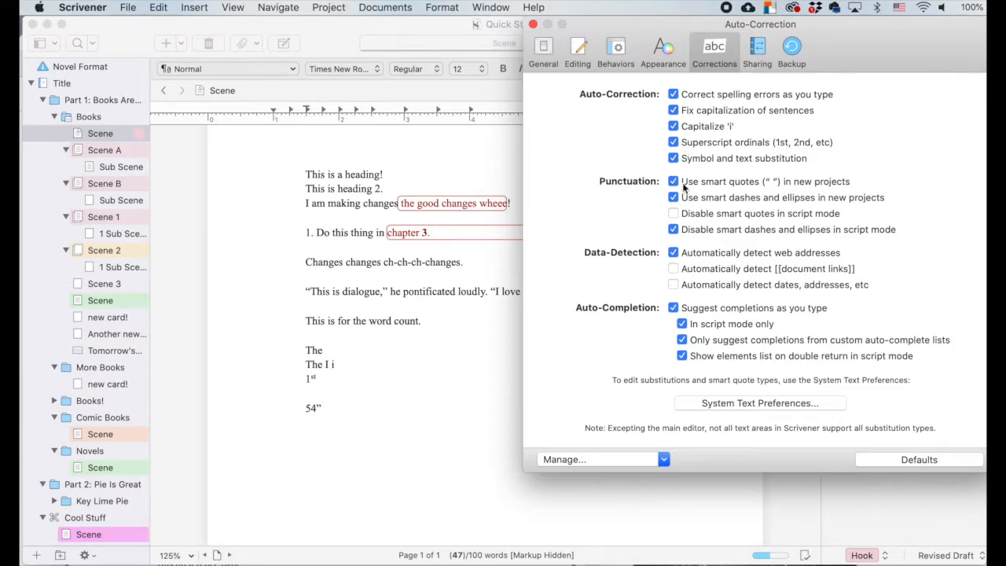
mouse_move(721, 198)
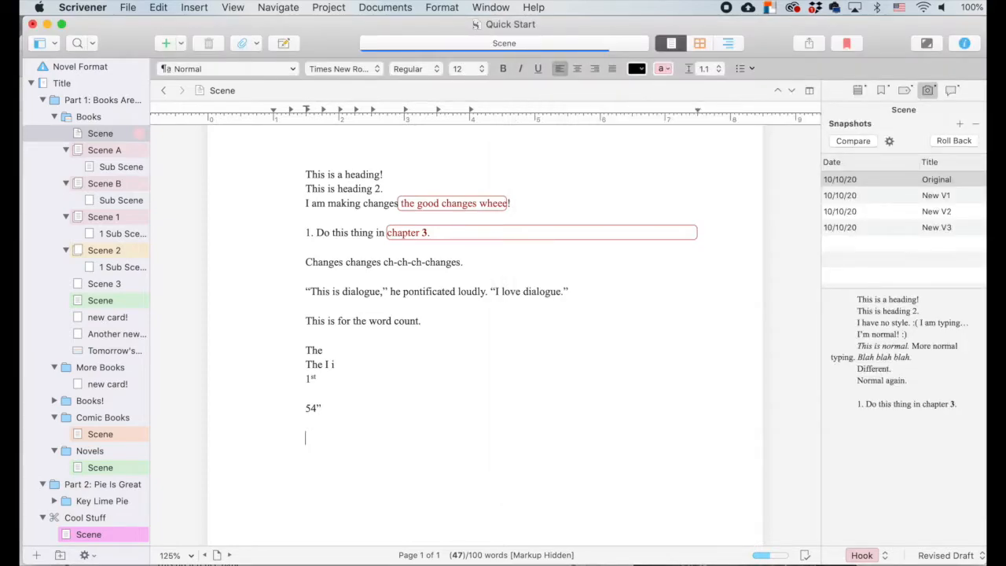
- Finish the new line as I said-- so the double hyphen becomes an em dash
type("I said")
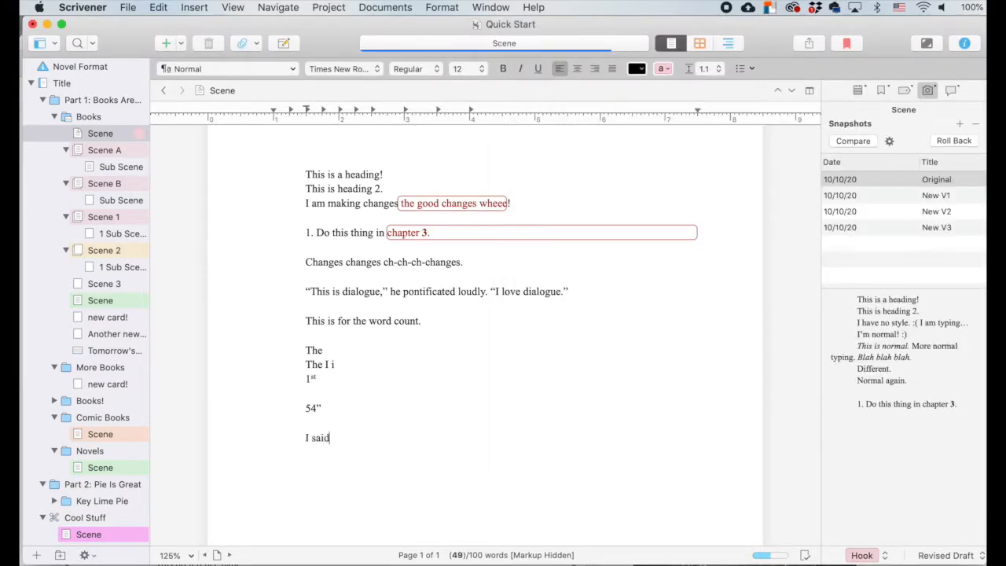
type("...")
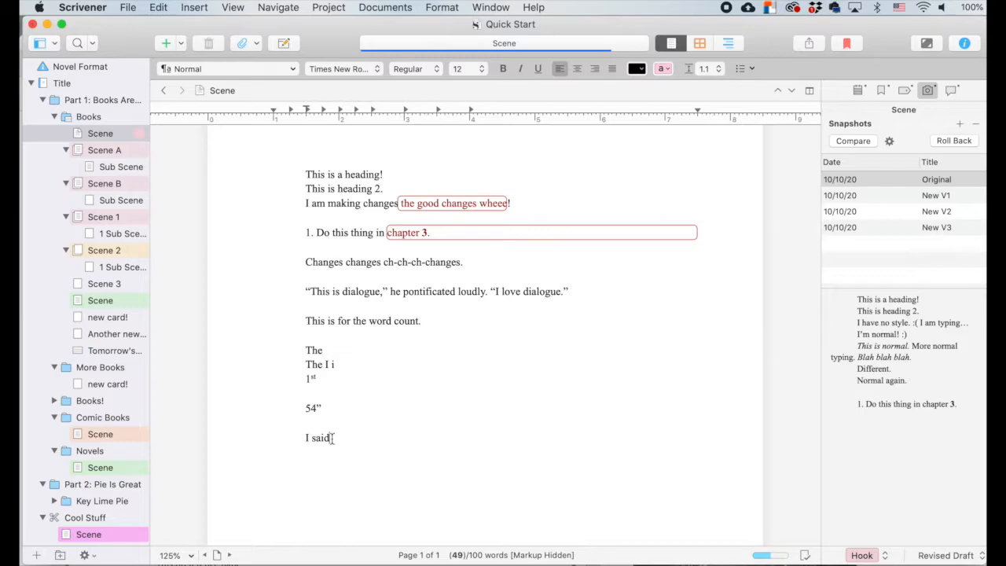
mouse_move(449, 462)
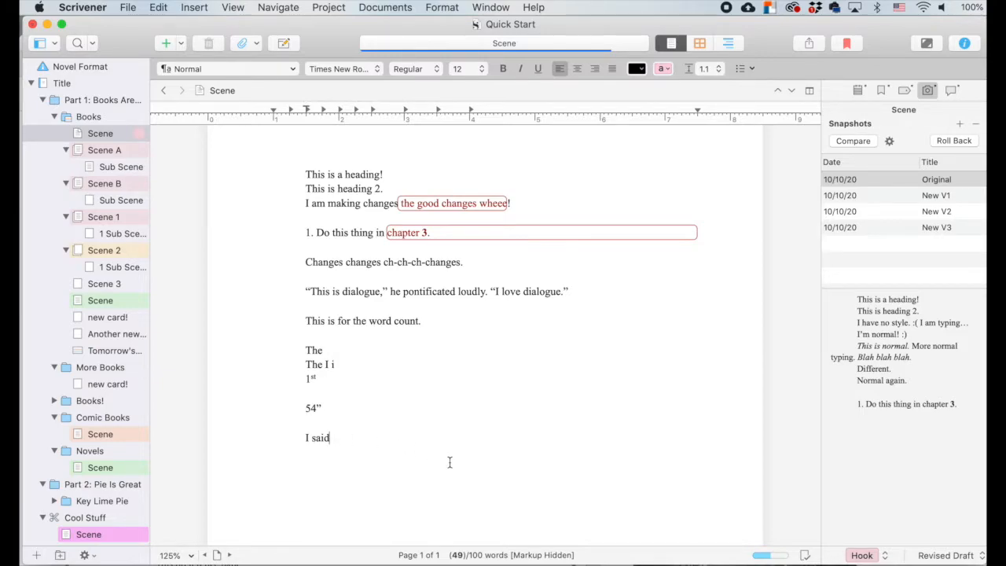
key("backspace")
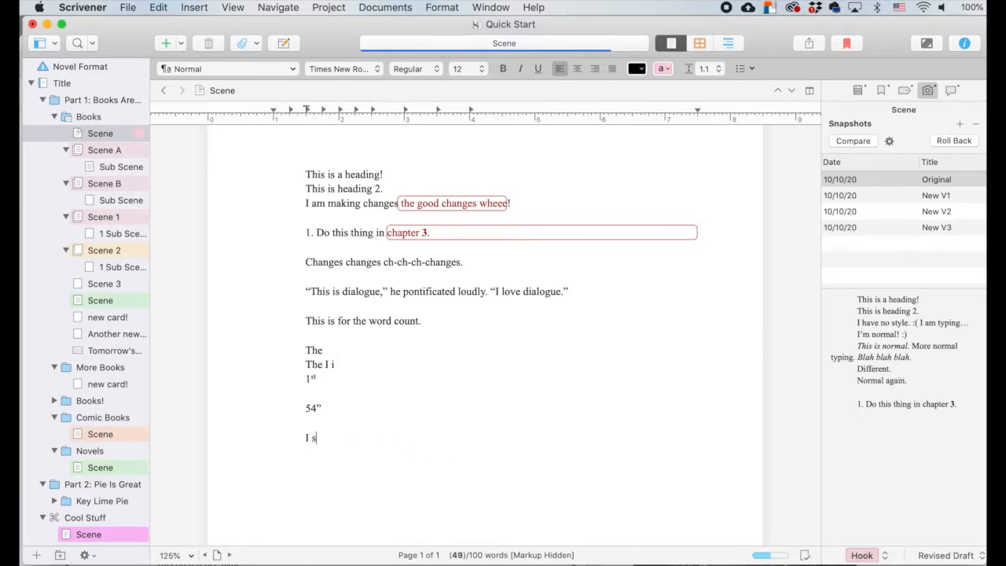
type("aid")
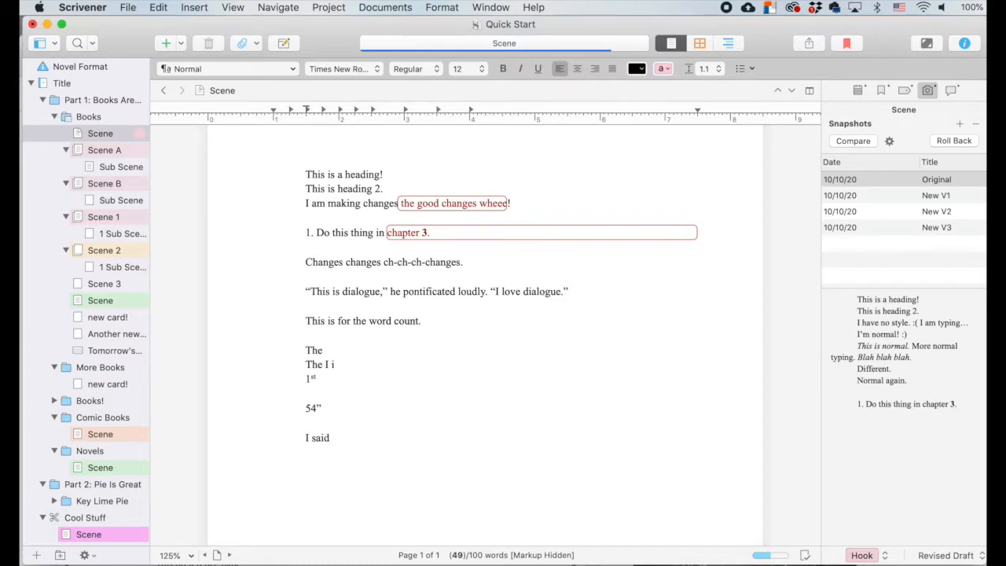
type("--")
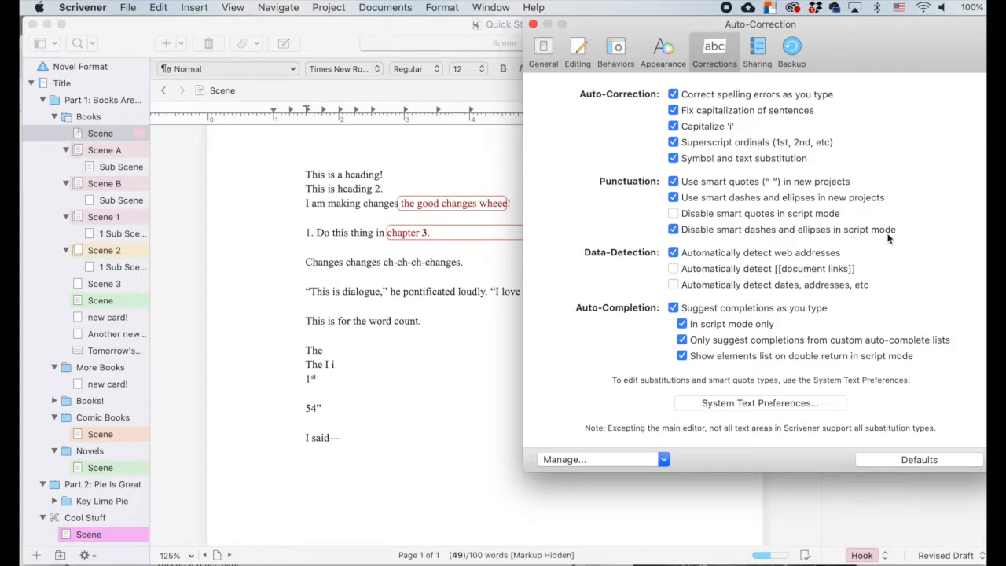
- Review the data-detection options in Corrections, then dismiss the Preferences window
left_click(672, 229)
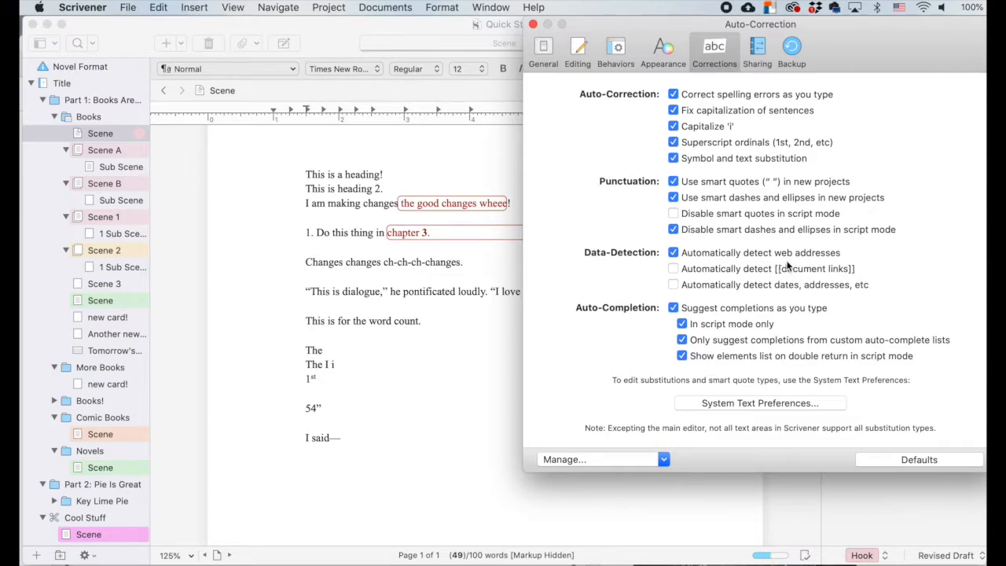
mouse_move(799, 271)
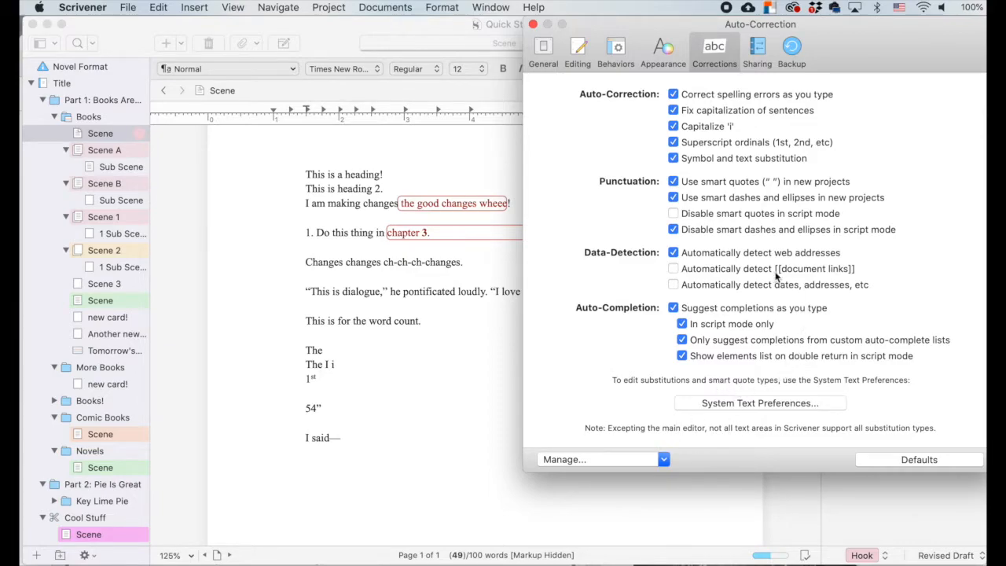
mouse_move(854, 267)
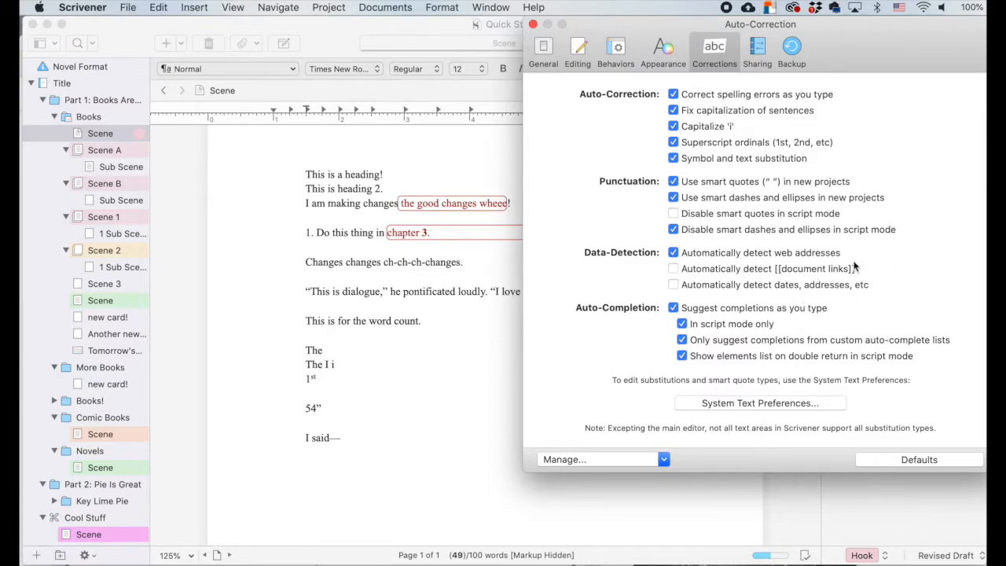
mouse_move(782, 264)
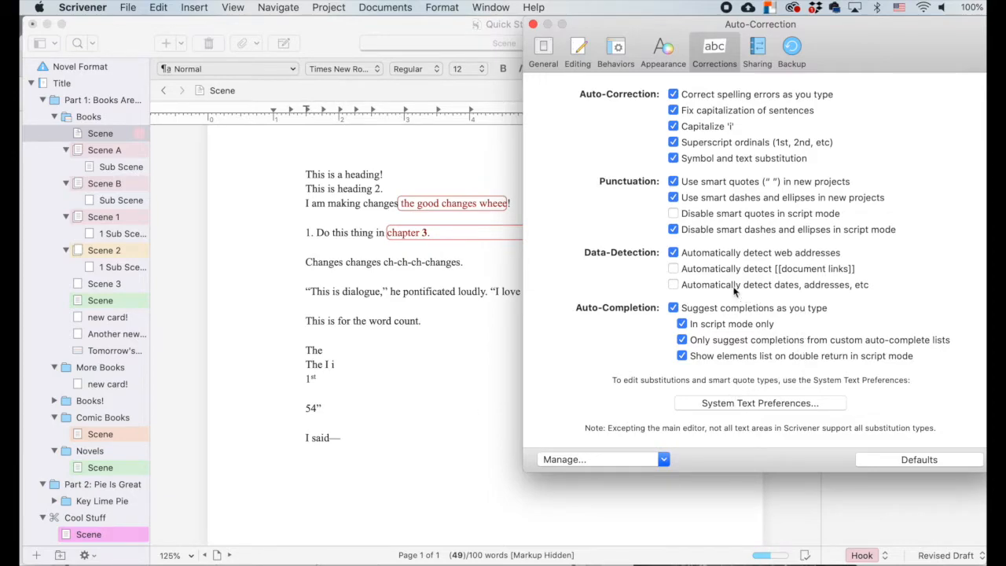
left_click(673, 267)
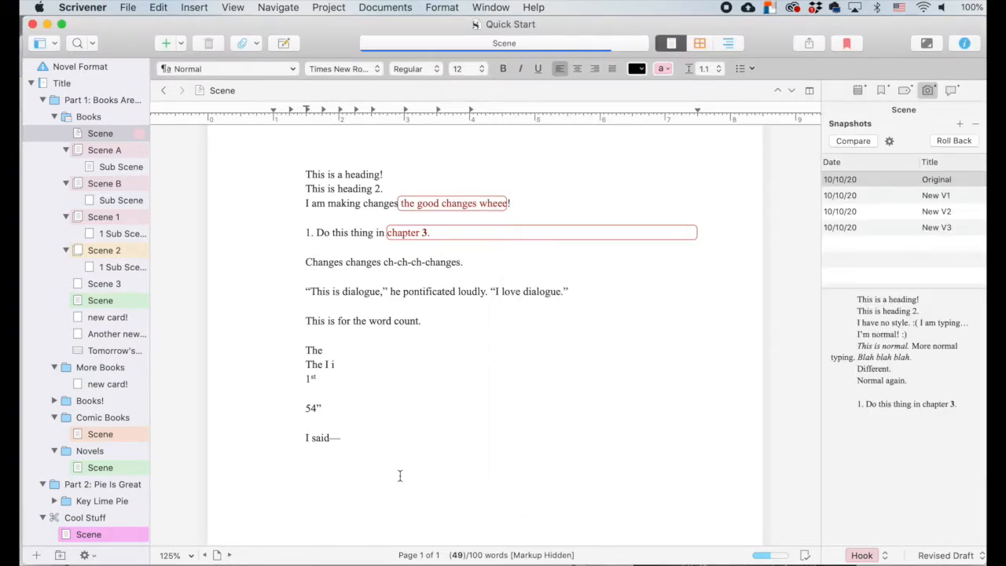
- Add a [[Scene 3]] document link line and cancel the Create New Linked Document dialog
type("[[Sx")
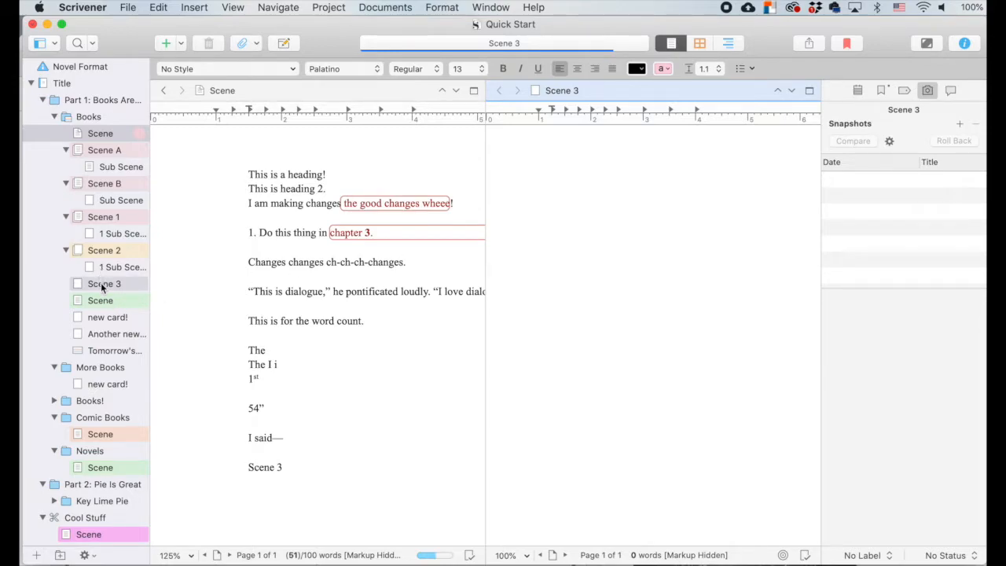
mouse_move(132, 276)
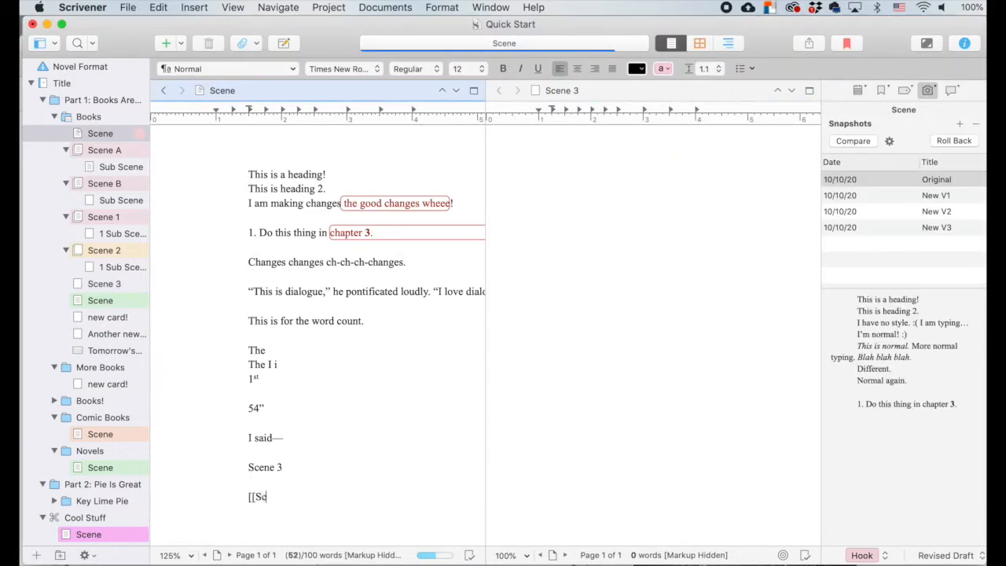
type("cene 3]]")
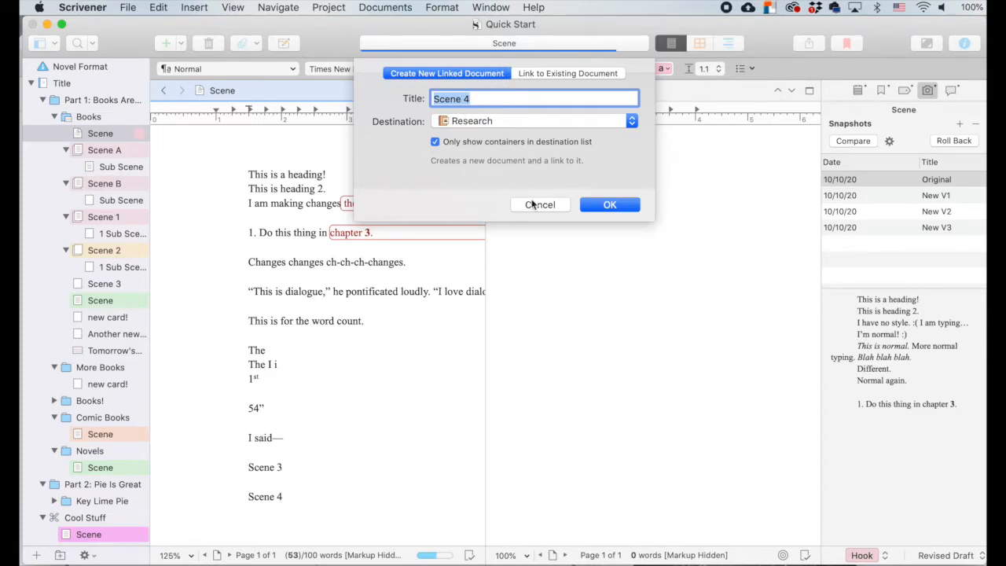
left_click(541, 204)
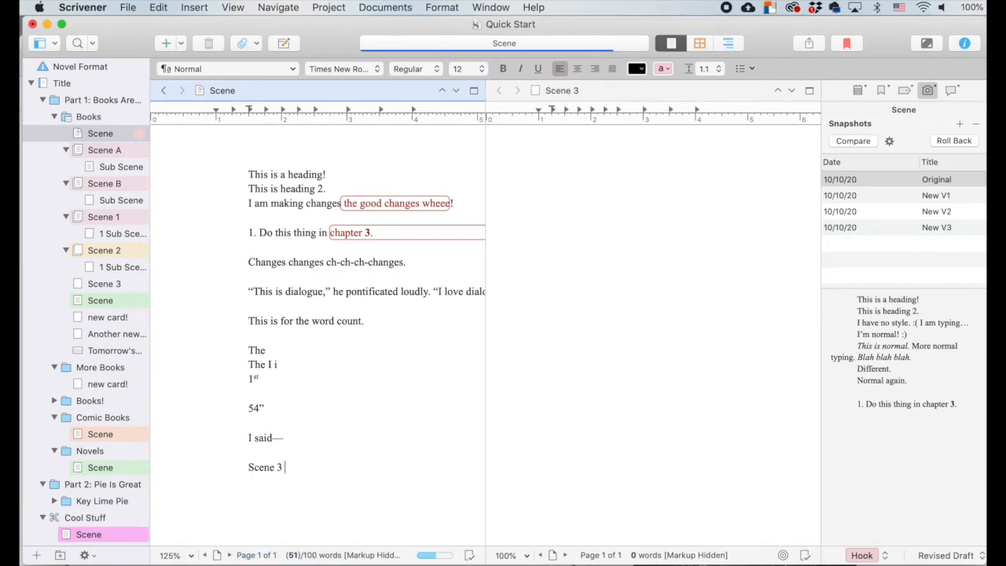
mouse_move(528, 525)
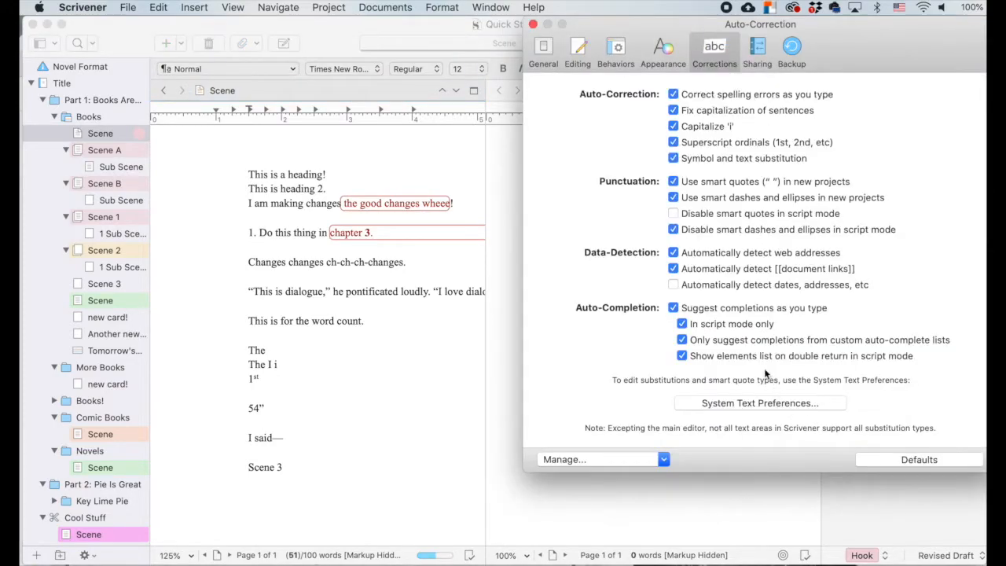
- Close Preferences and extend the line with Main Street, NYC, so it is detected as an address
left_click(673, 268)
type("123")
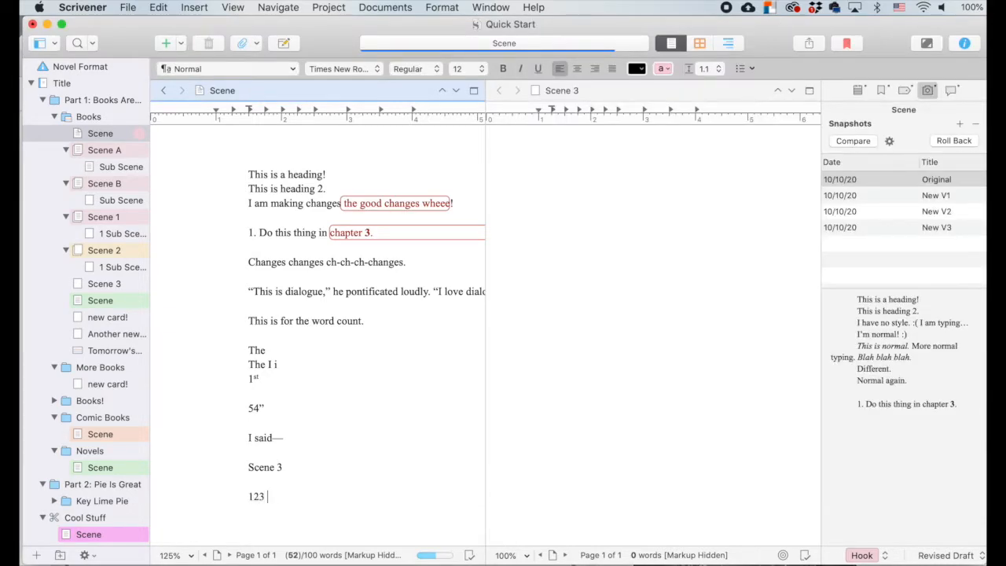
type("Main Street")
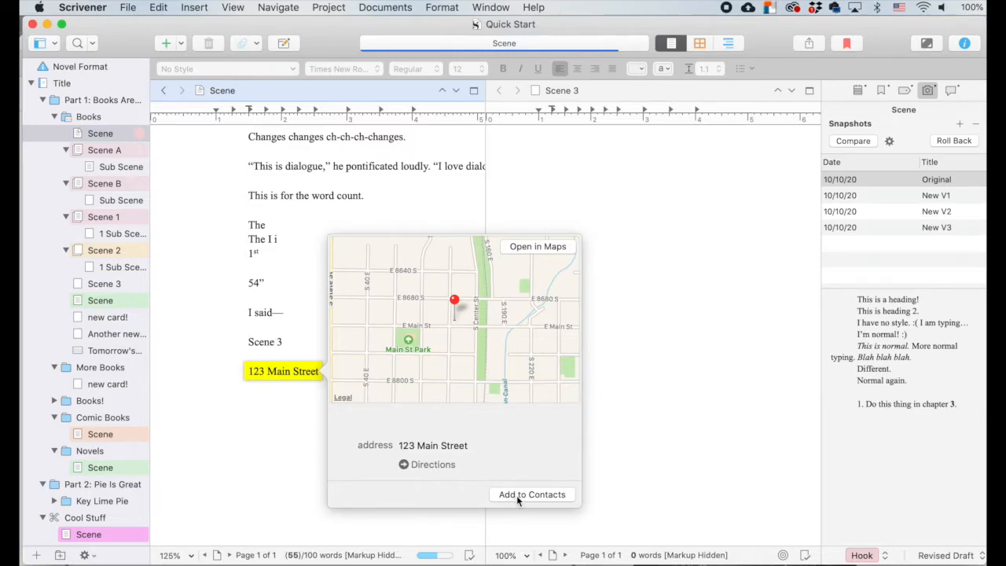
mouse_move(537, 245)
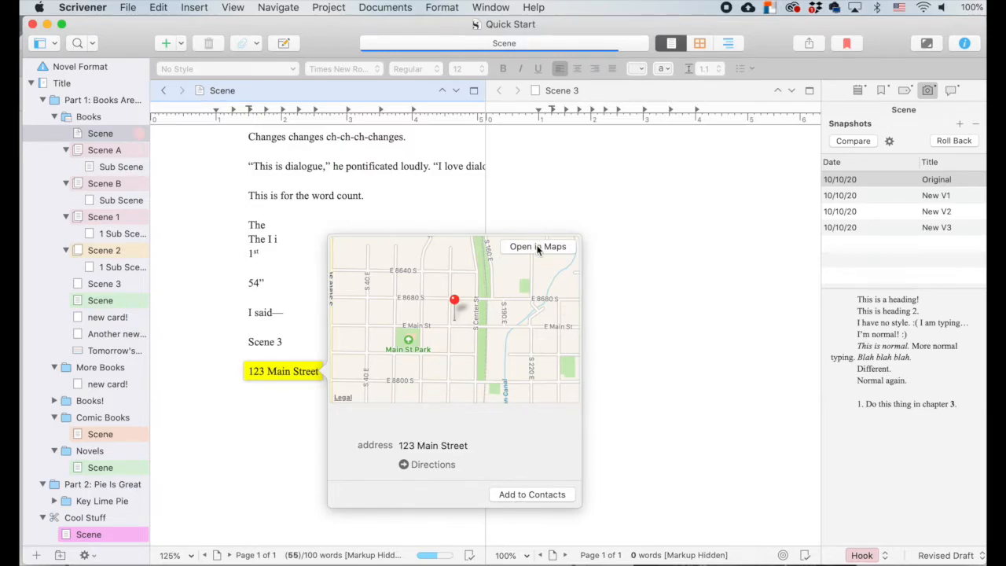
mouse_move(453, 363)
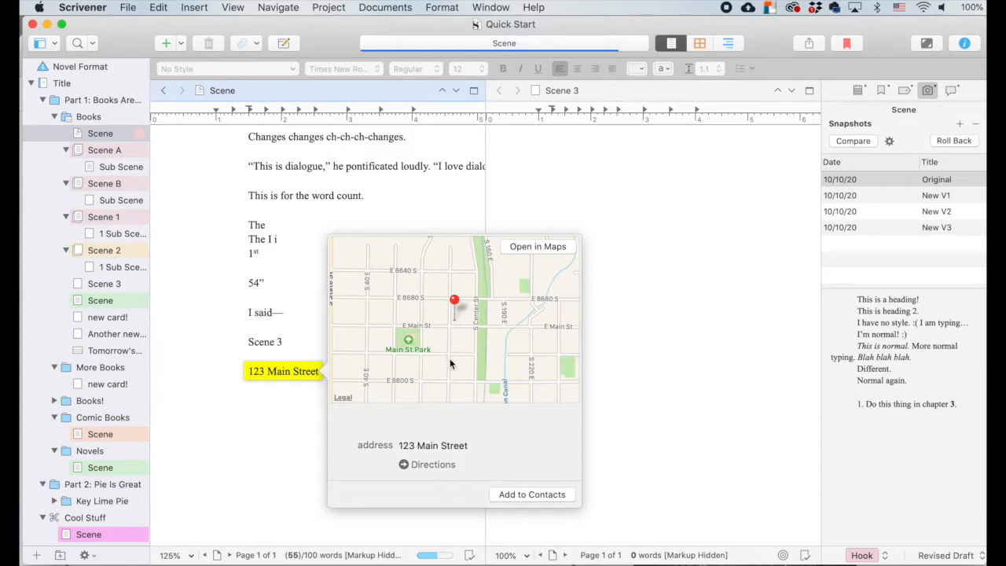
mouse_move(415, 421)
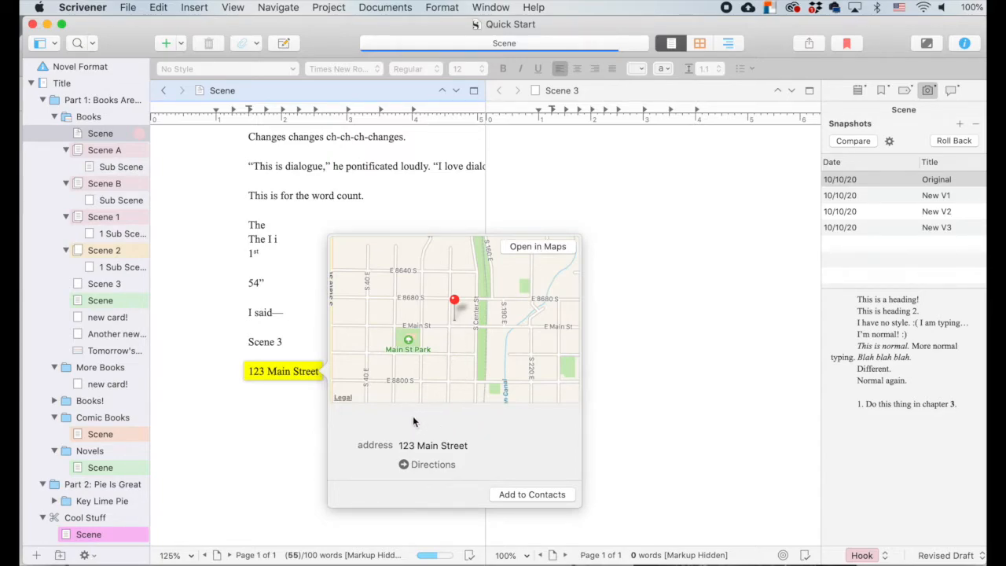
type(", NYC,")
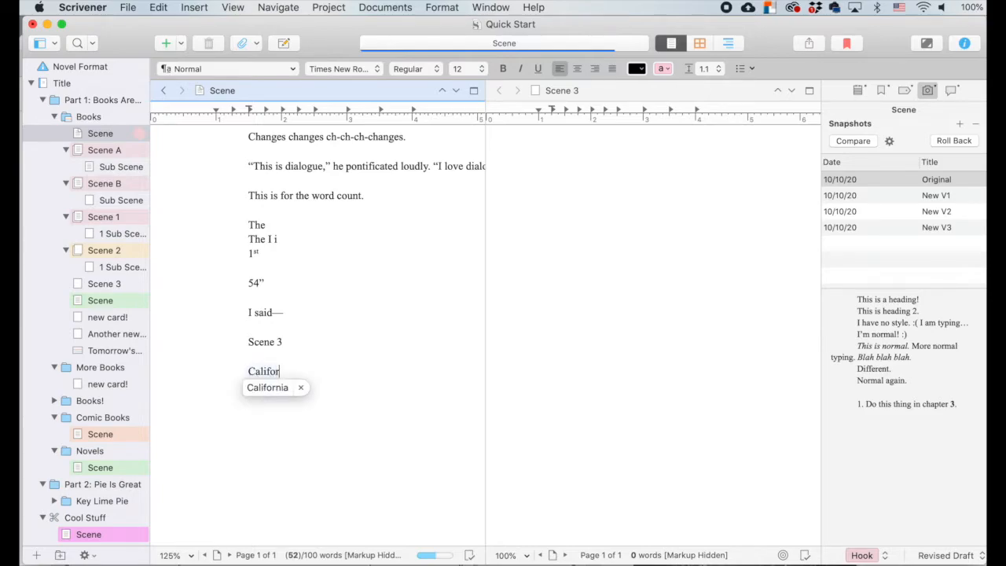
mouse_move(270, 399)
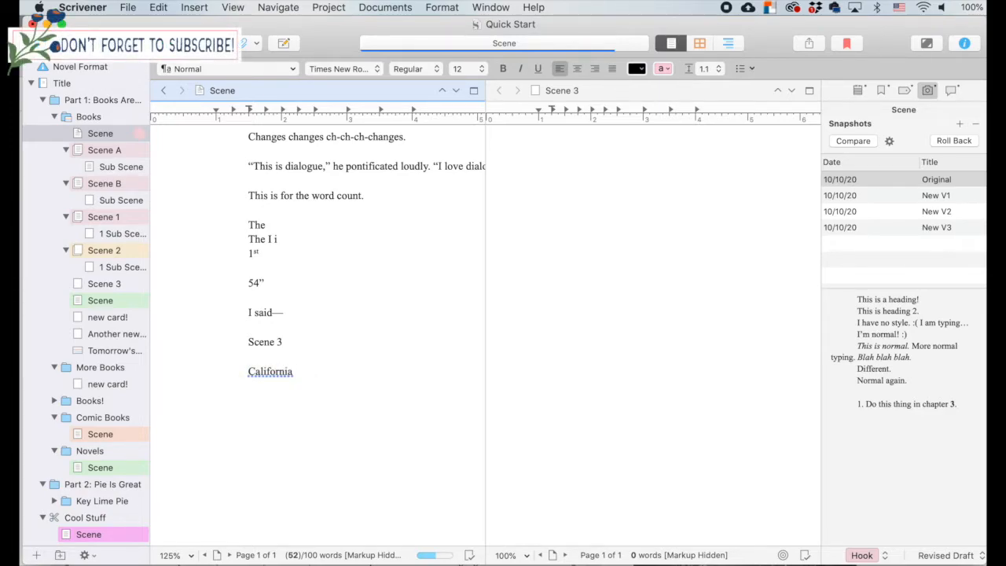
left_click(301, 371)
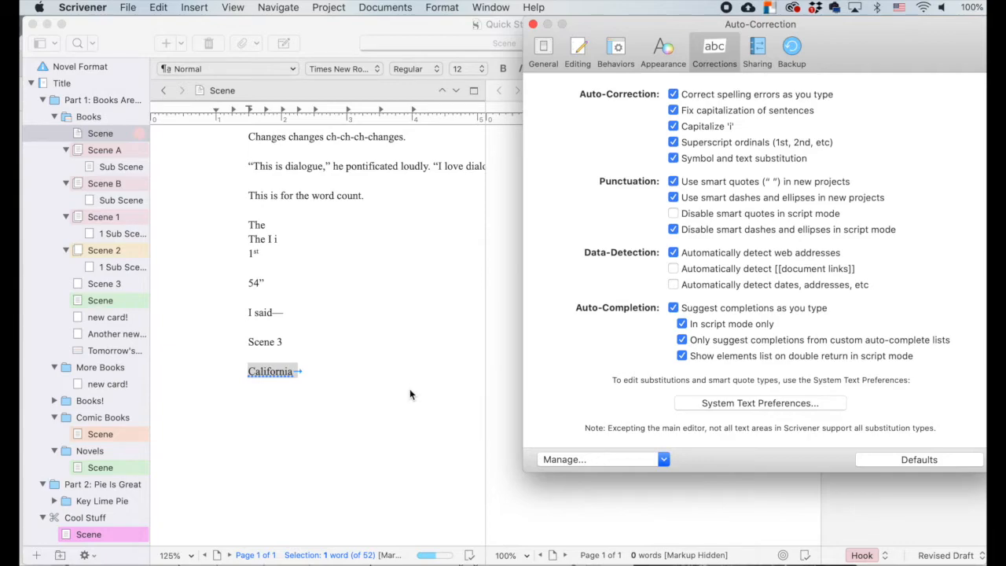
mouse_move(735, 338)
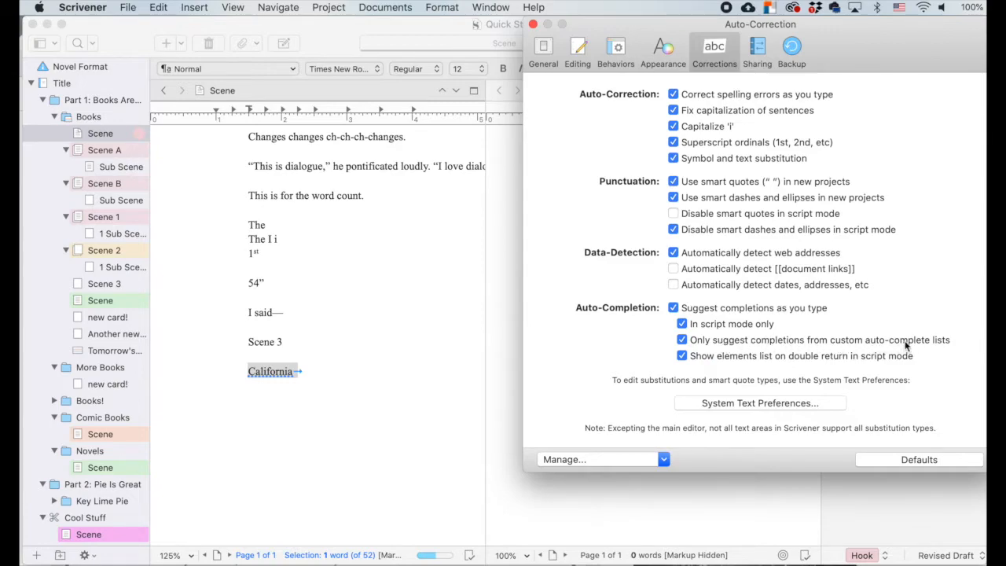
mouse_move(923, 345)
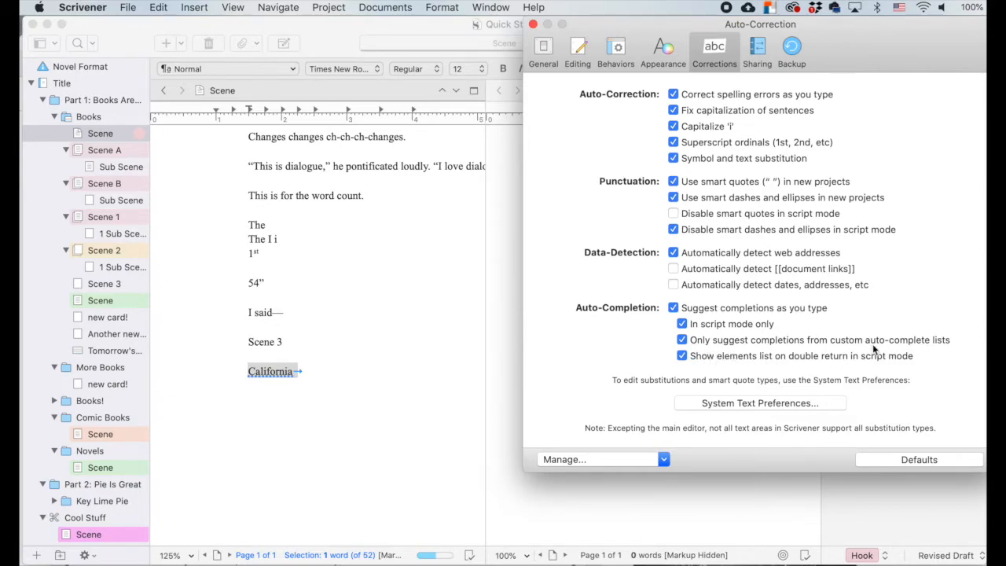
mouse_move(841, 381)
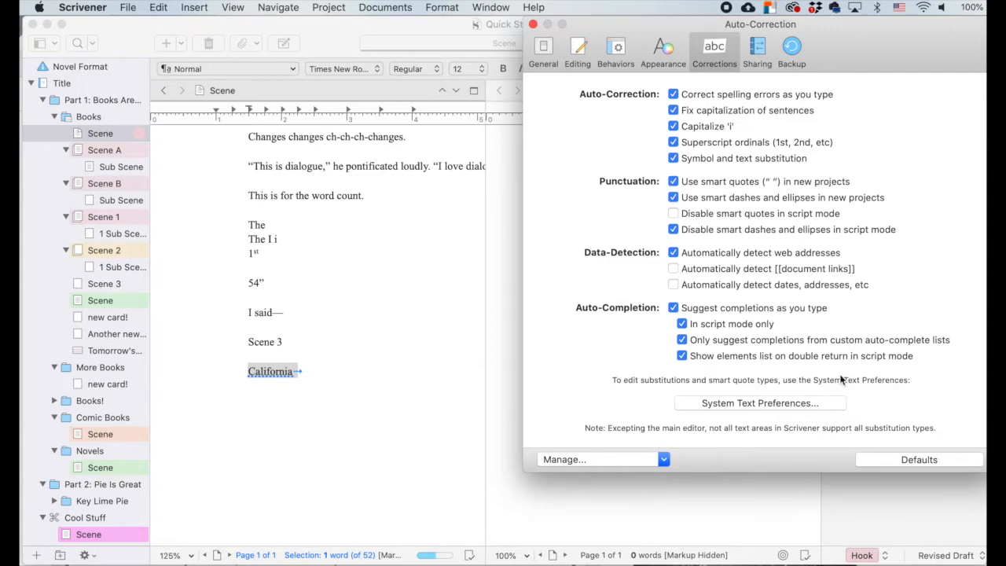
mouse_move(861, 381)
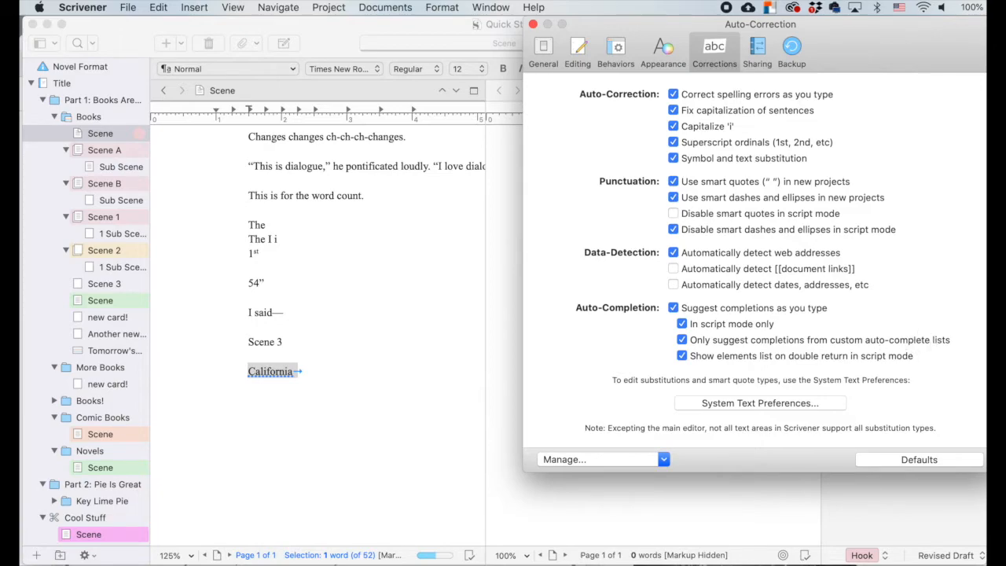
- In Project Settings > Auto-Complete List, add California with General Text scope and save with OK
left_click(328, 7)
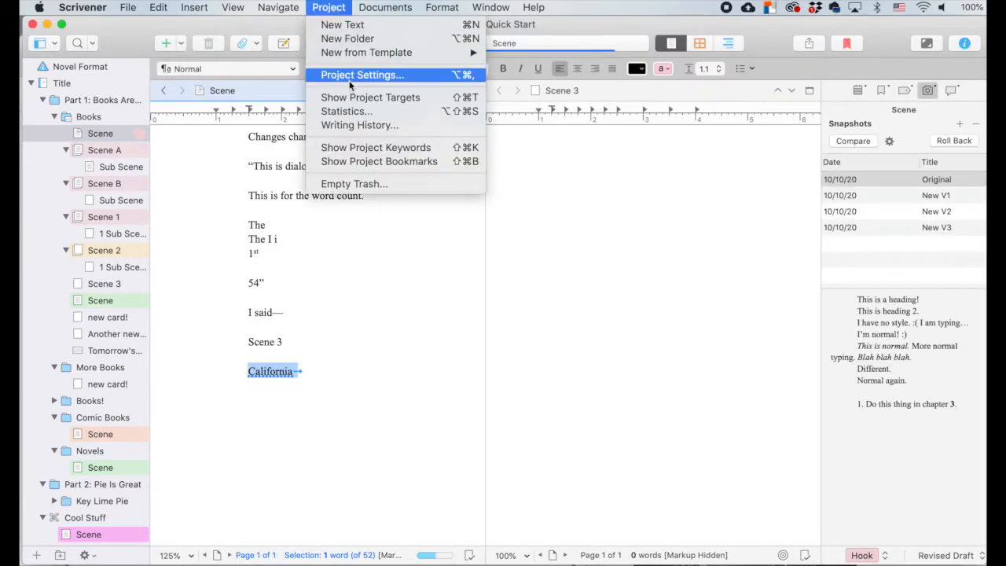
left_click(361, 75)
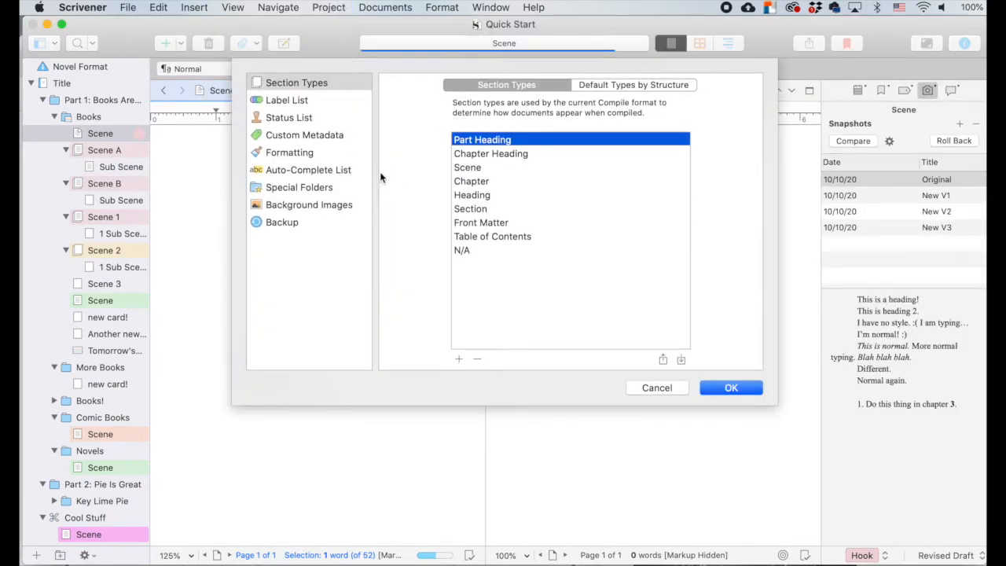
left_click(308, 170)
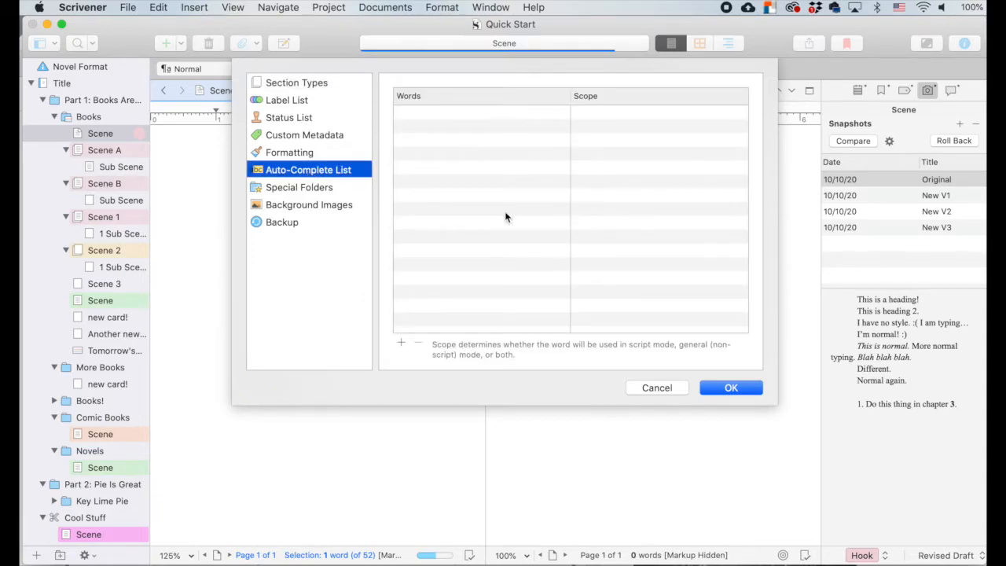
mouse_move(446, 107)
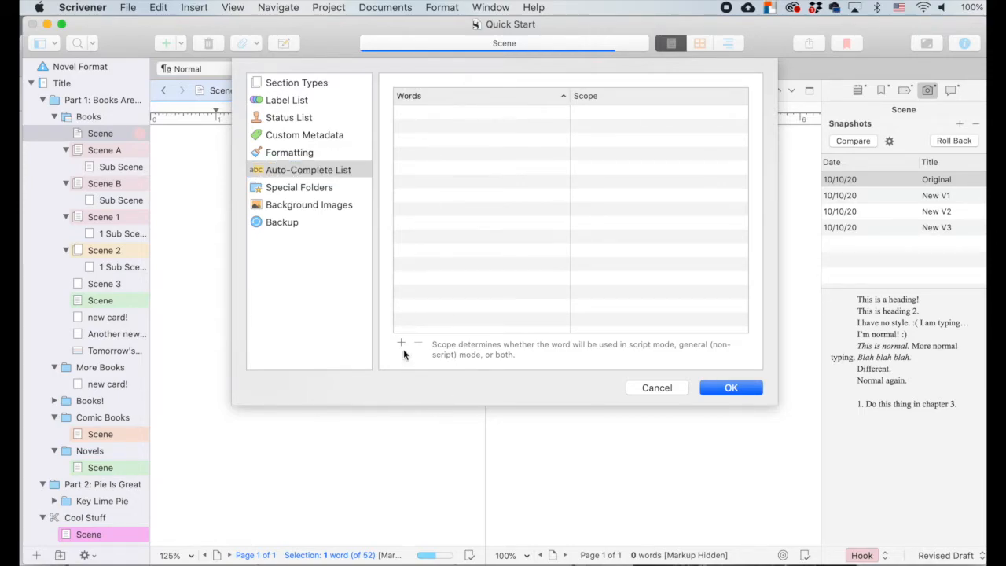
left_click(399, 342)
type("California")
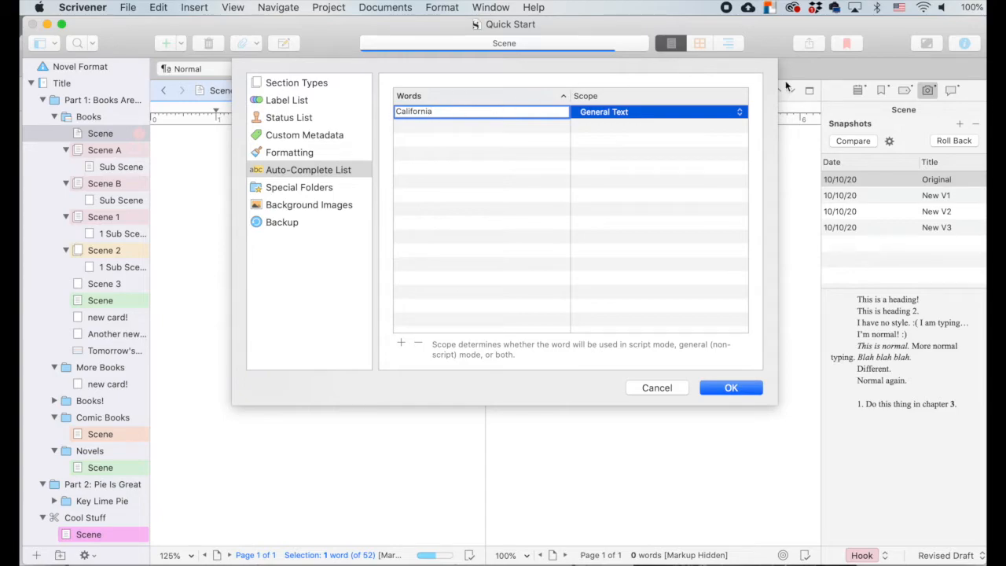
left_click(659, 112)
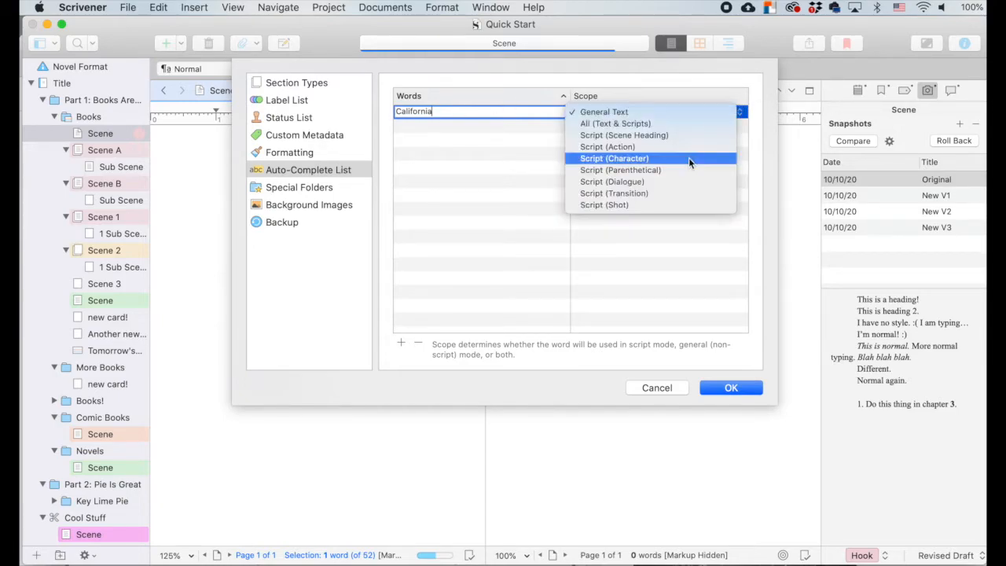
mouse_move(685, 148)
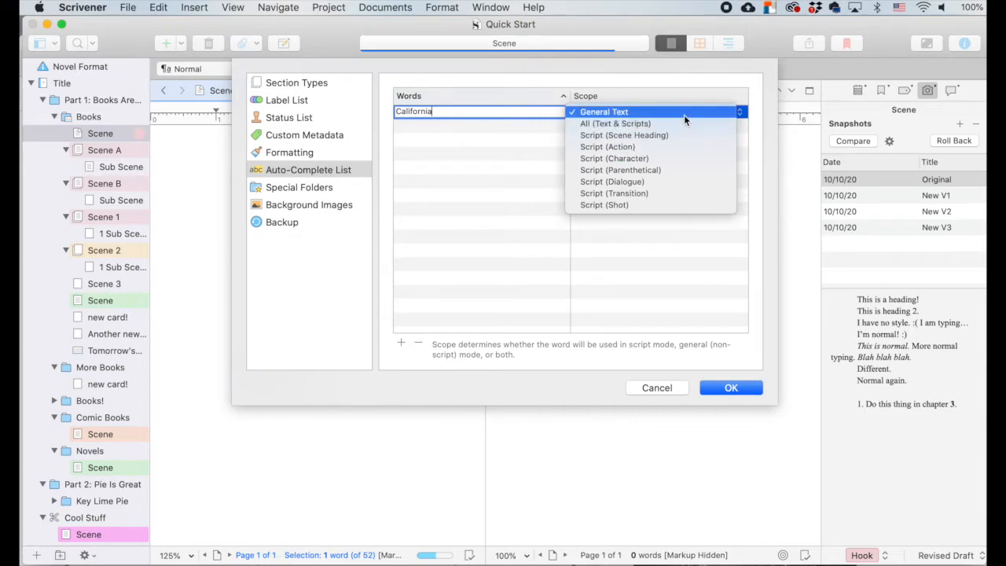
mouse_move(652, 122)
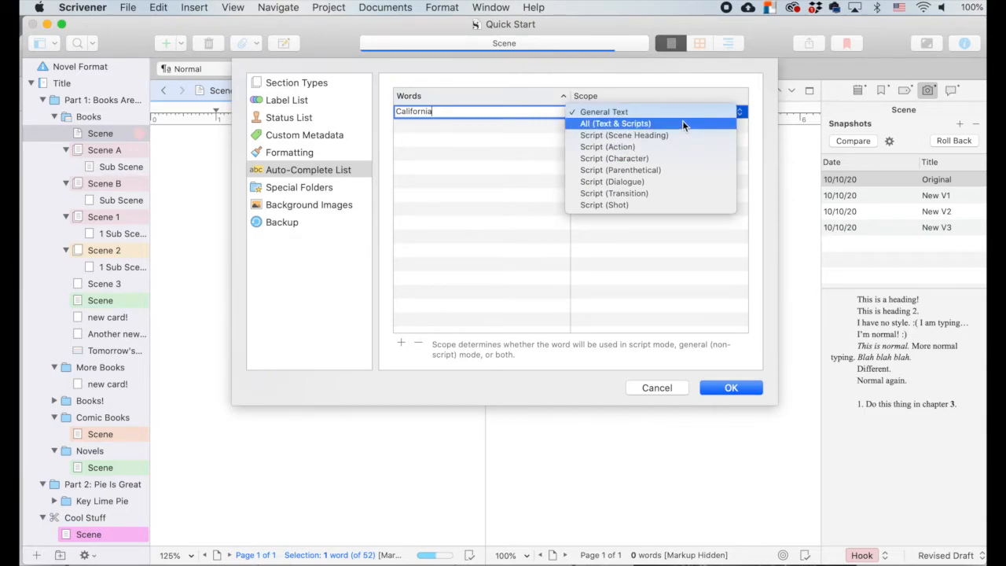
left_click(603, 109)
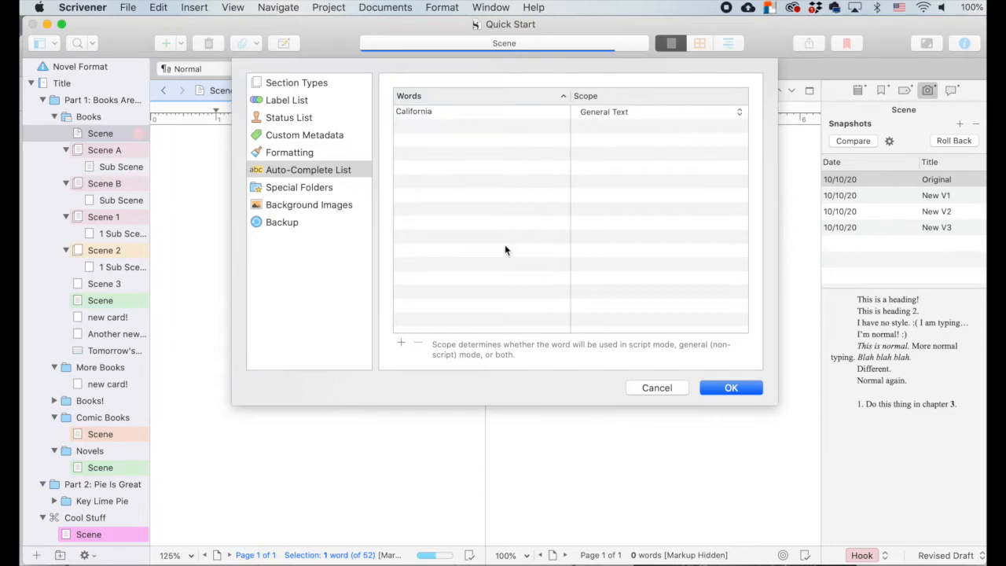
mouse_move(390, 400)
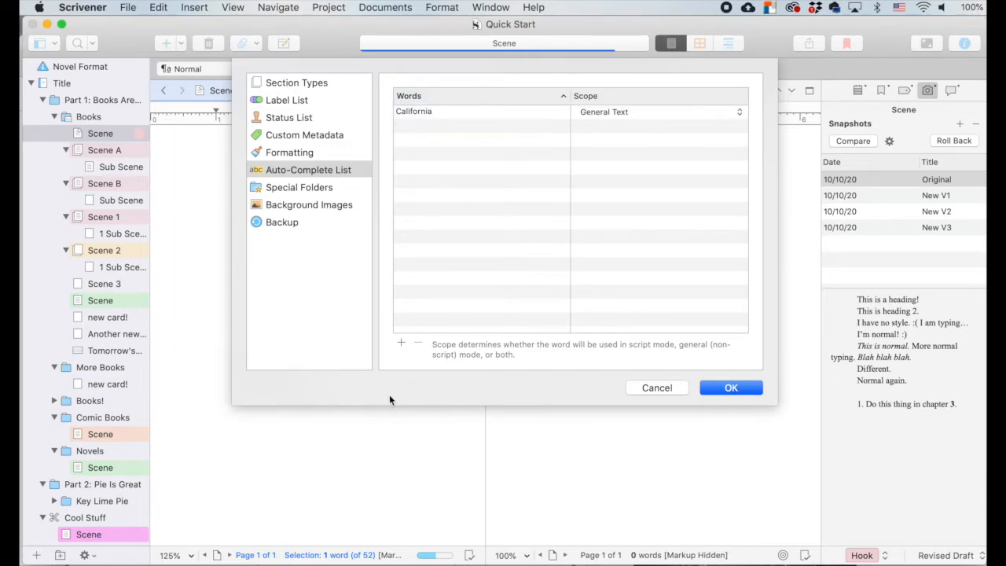
left_click(729, 387)
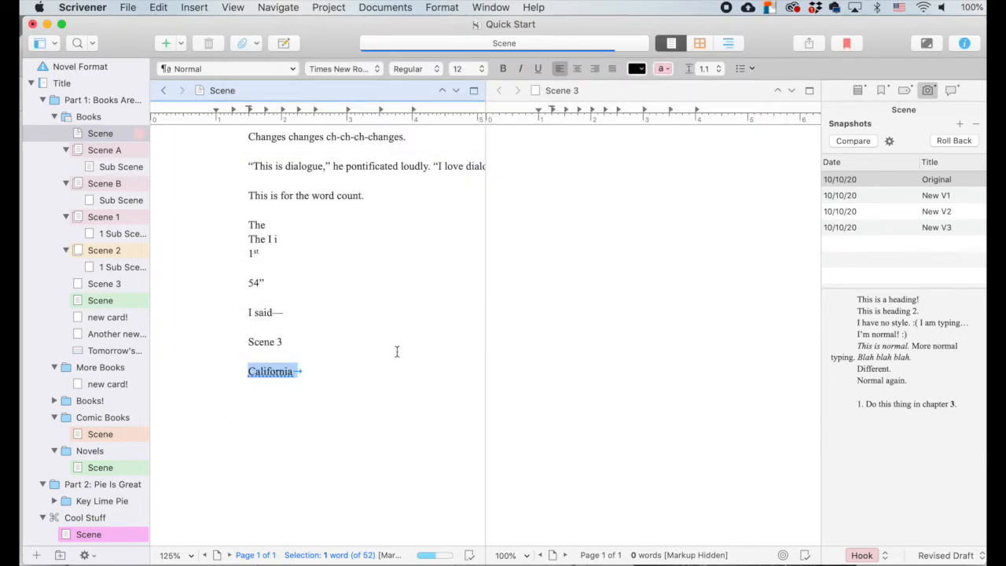
- Deselect California, return to Corrections and request System Text Preferences…
left_click(305, 370)
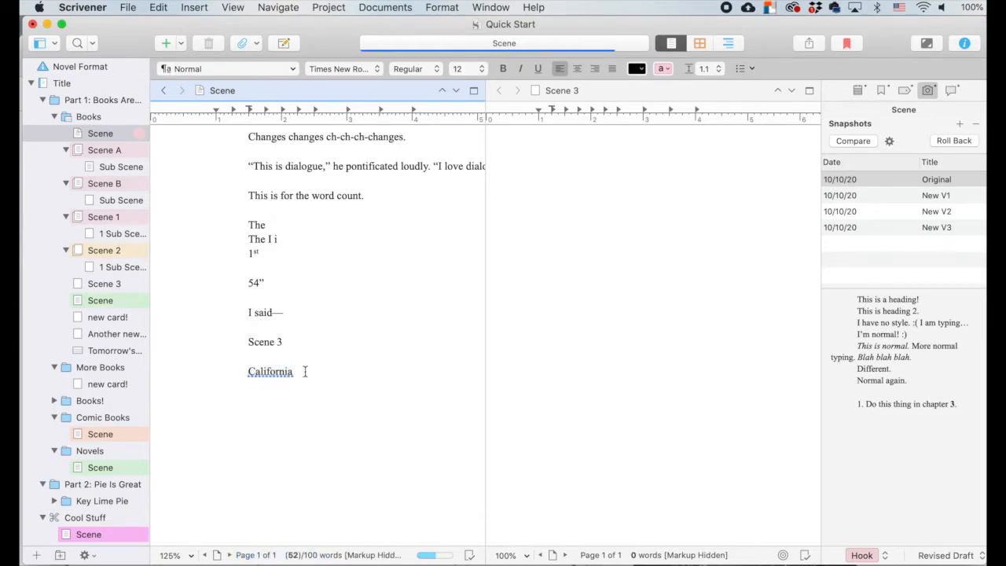
left_click(713, 47)
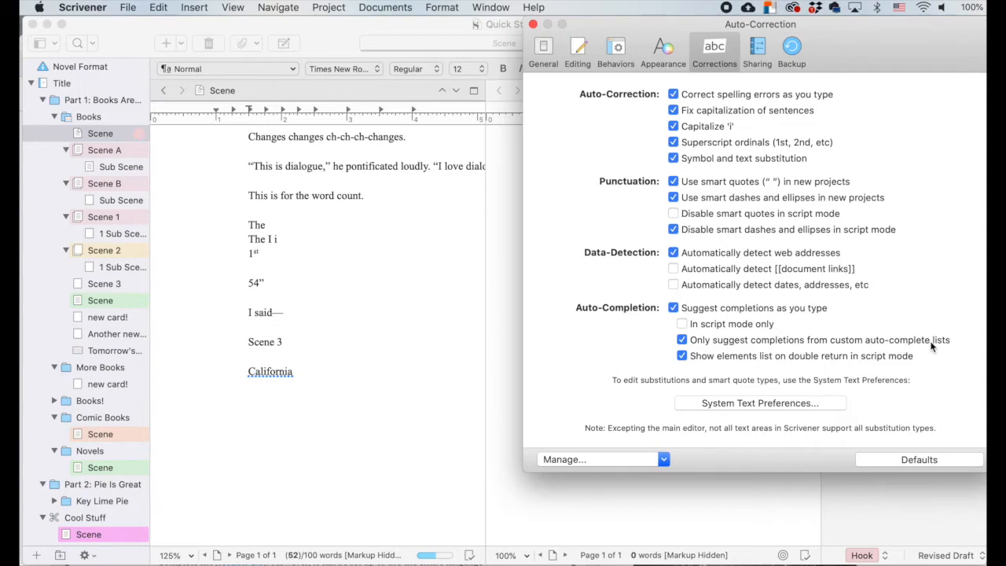
mouse_move(699, 396)
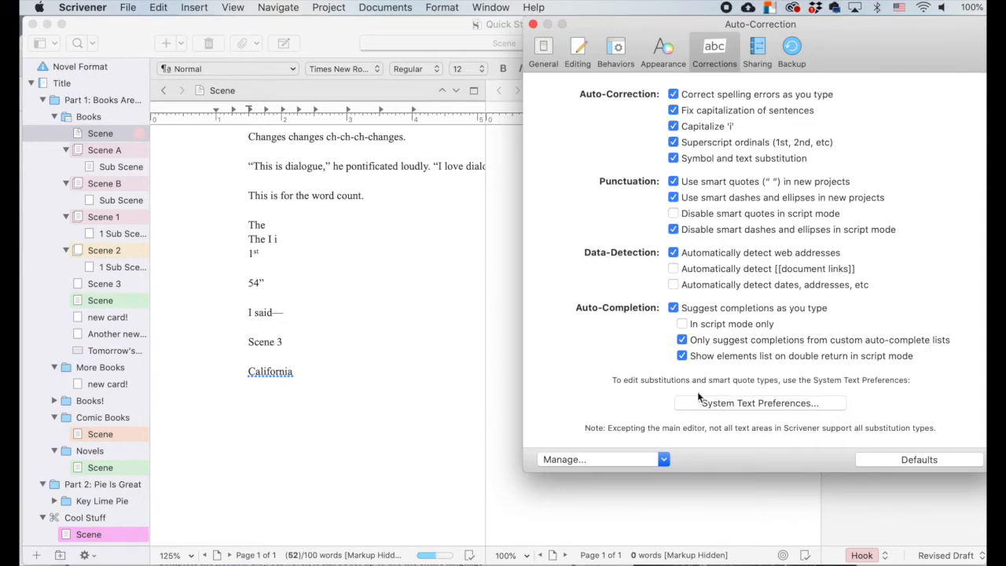
mouse_move(723, 408)
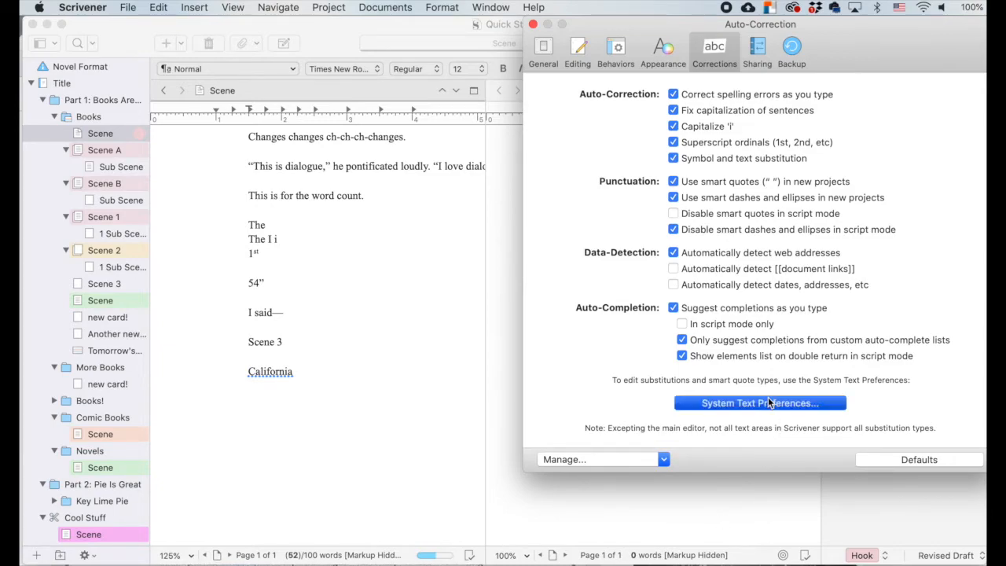
left_click(759, 402)
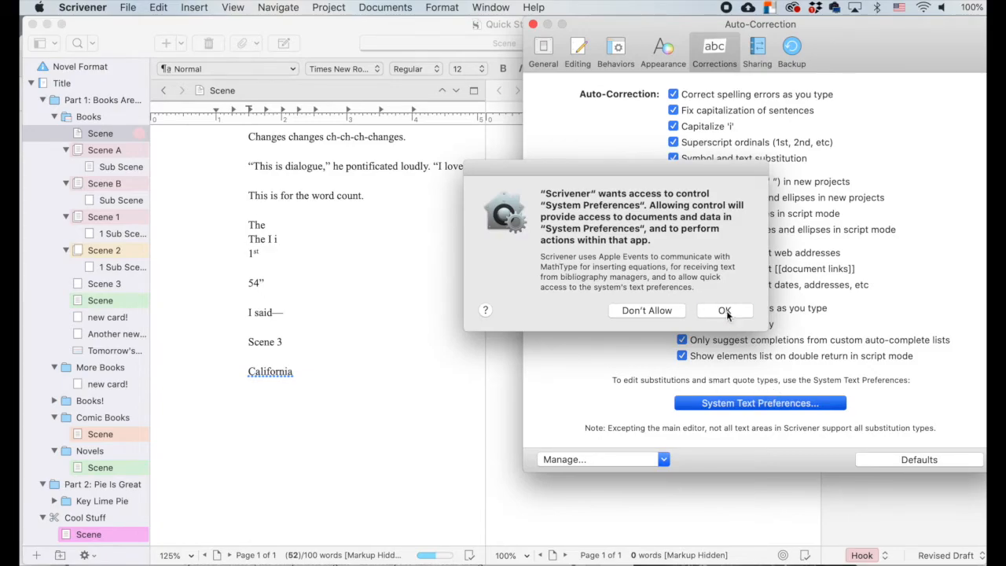
- Allow Scrivener to control System Preferences via OK on the permission prompt
left_click(723, 309)
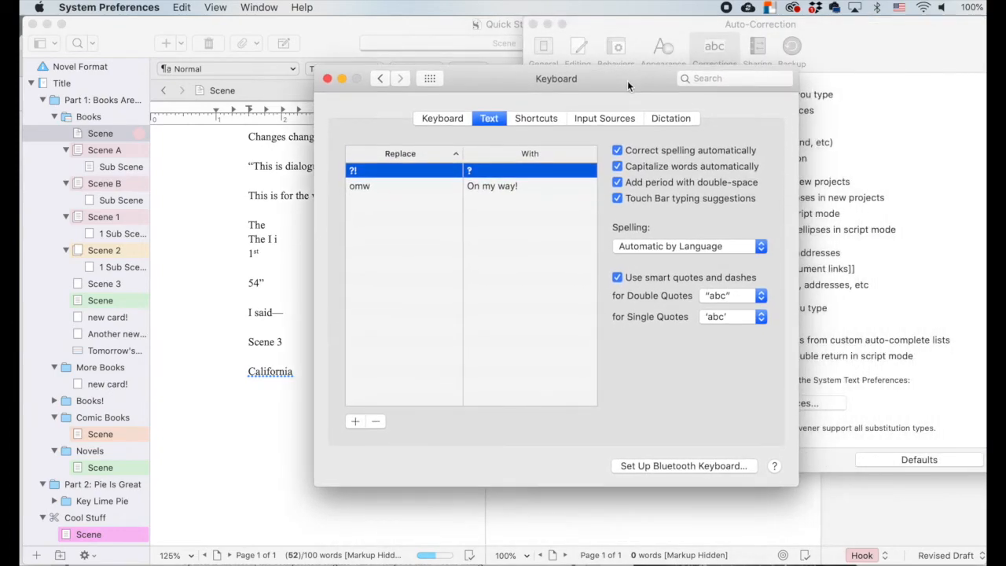
mouse_move(482, 138)
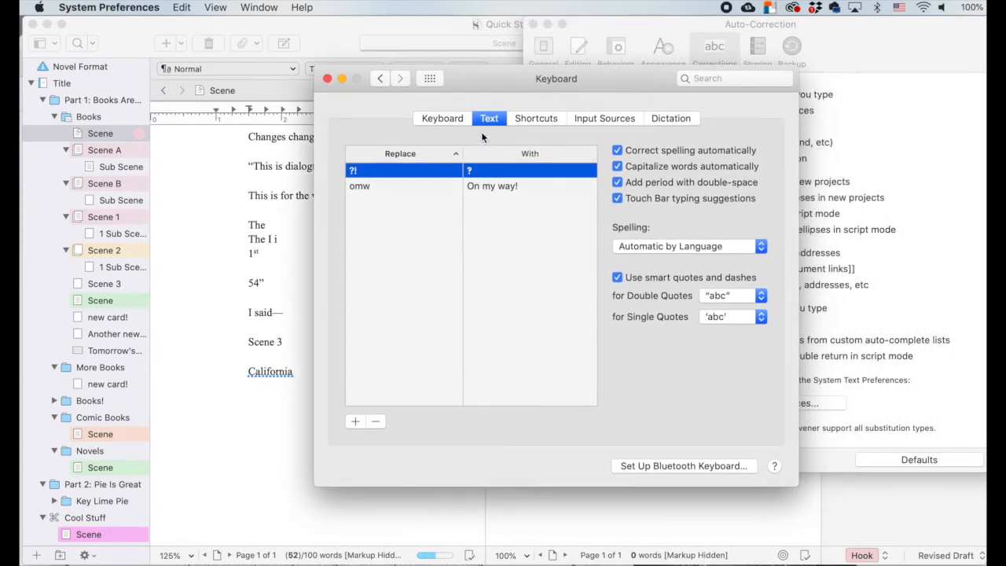
mouse_move(396, 430)
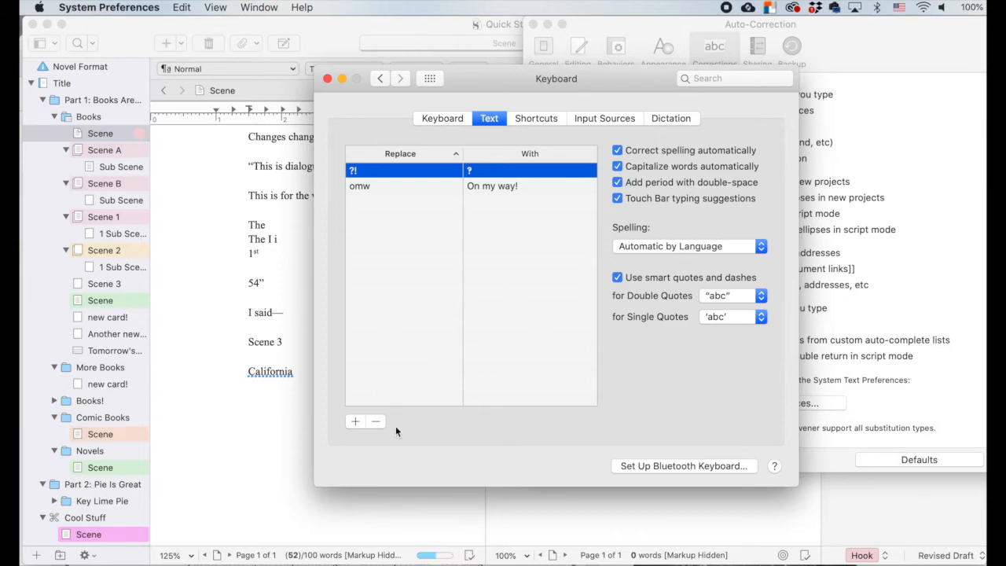
mouse_move(385, 187)
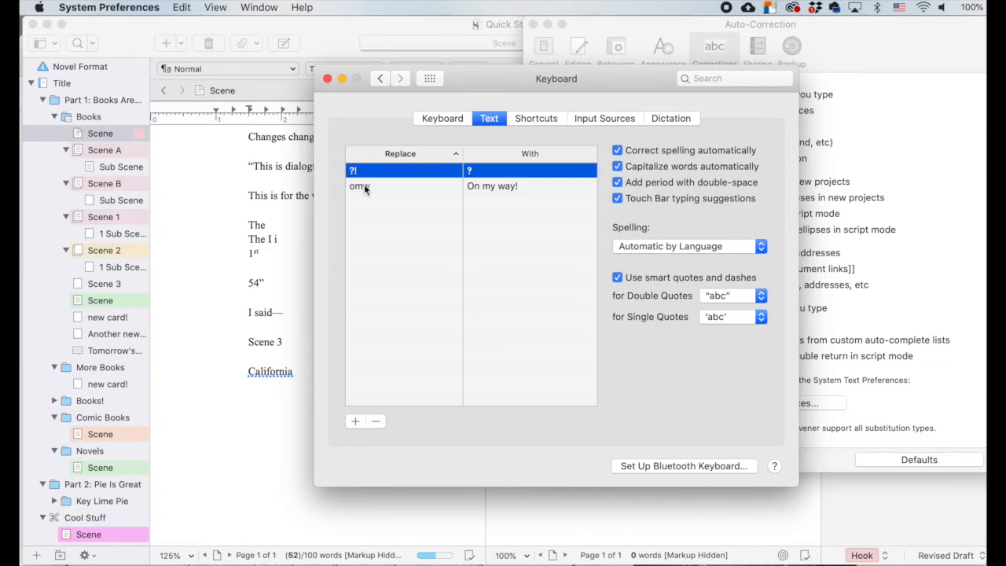
mouse_move(372, 195)
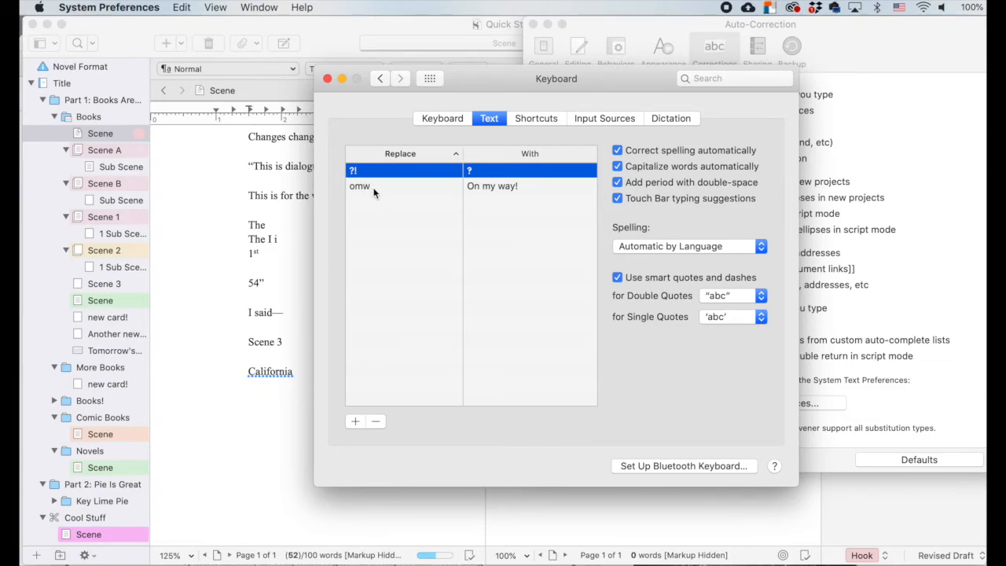
mouse_move(517, 195)
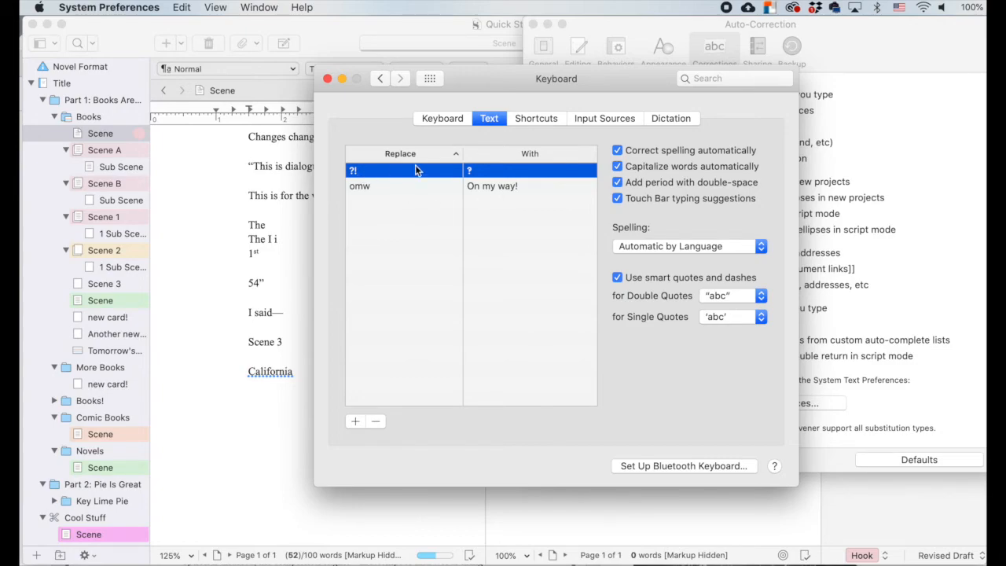
mouse_move(478, 174)
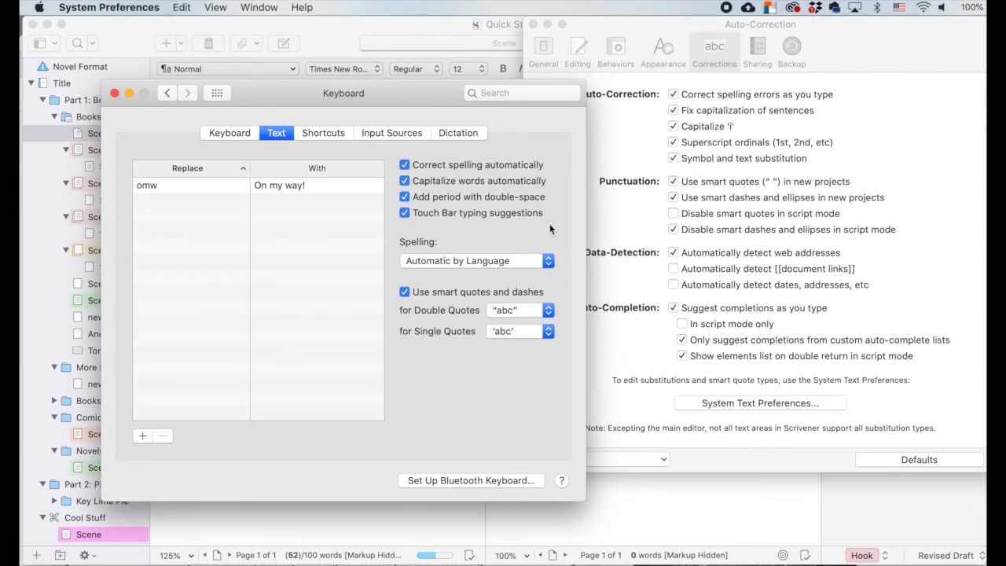
mouse_move(327, 311)
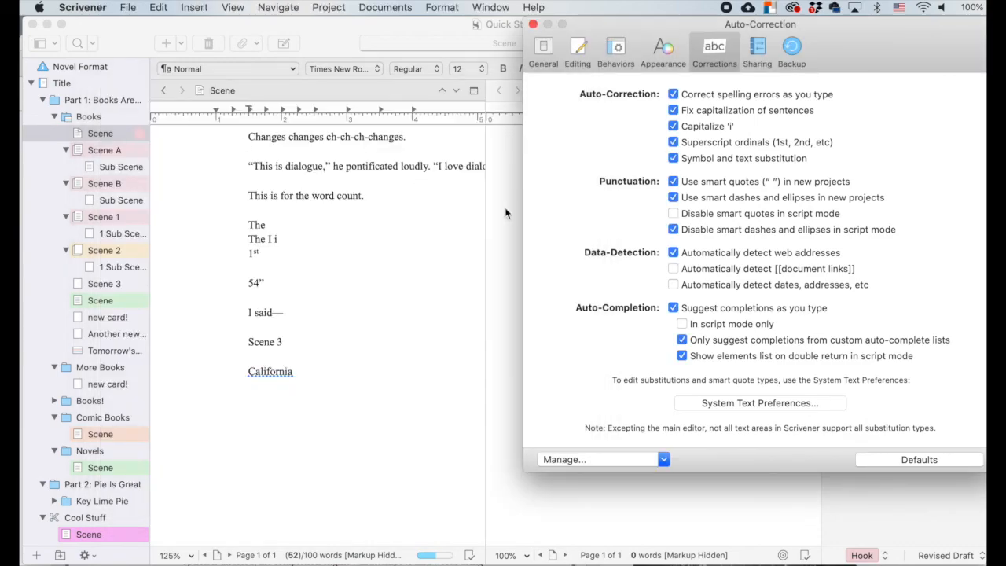
mouse_move(713, 50)
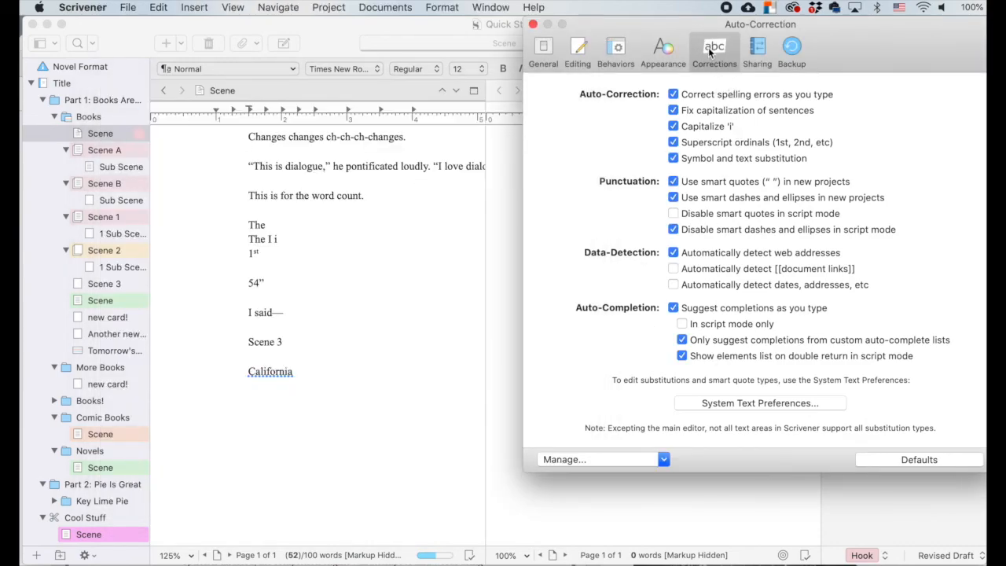